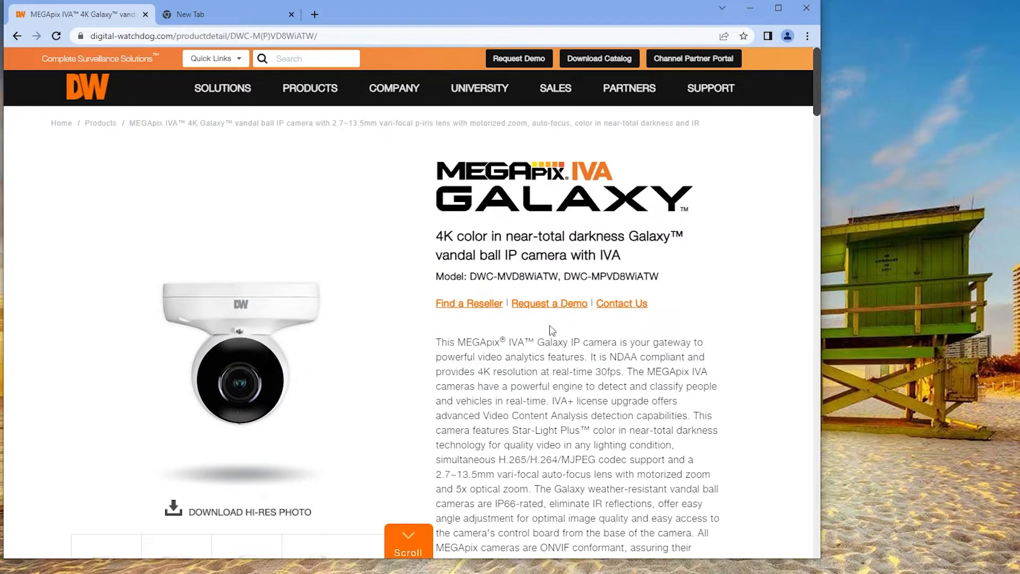
Scroll the Galaxy product page to the Mechanical specifications, then return to the camera's live view
double_click(483, 276)
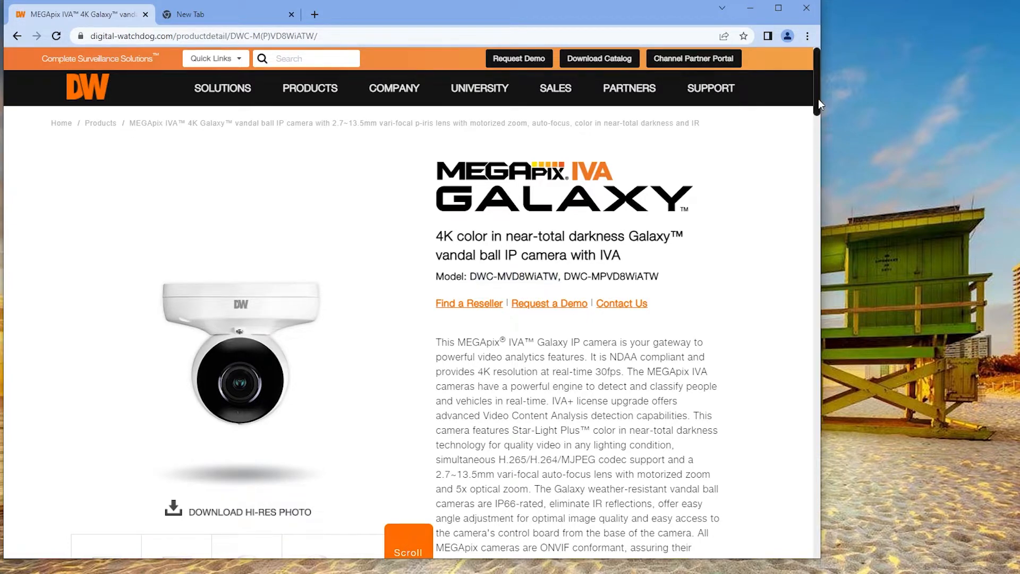
scroll("down", 3)
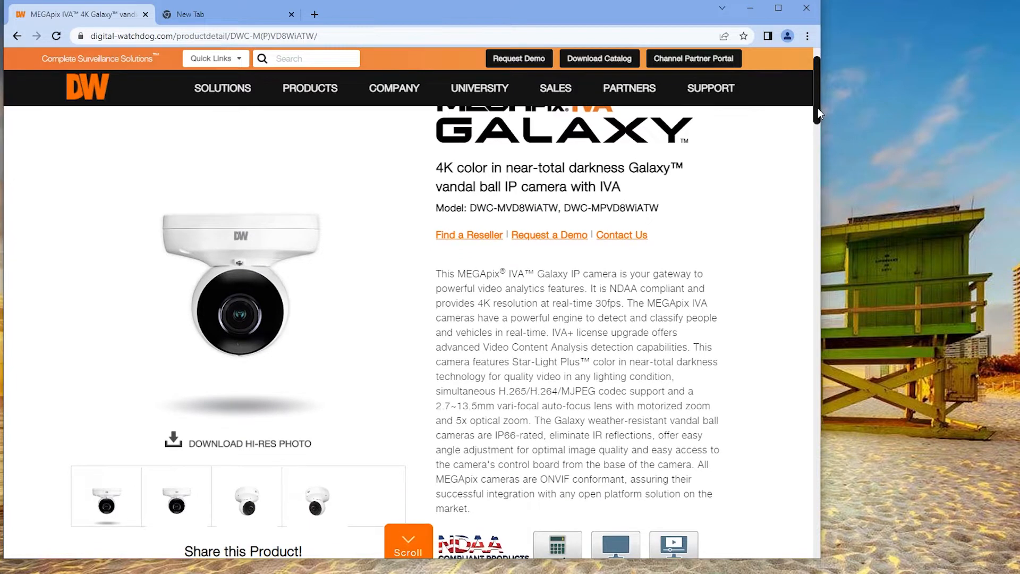
scroll("down", 3)
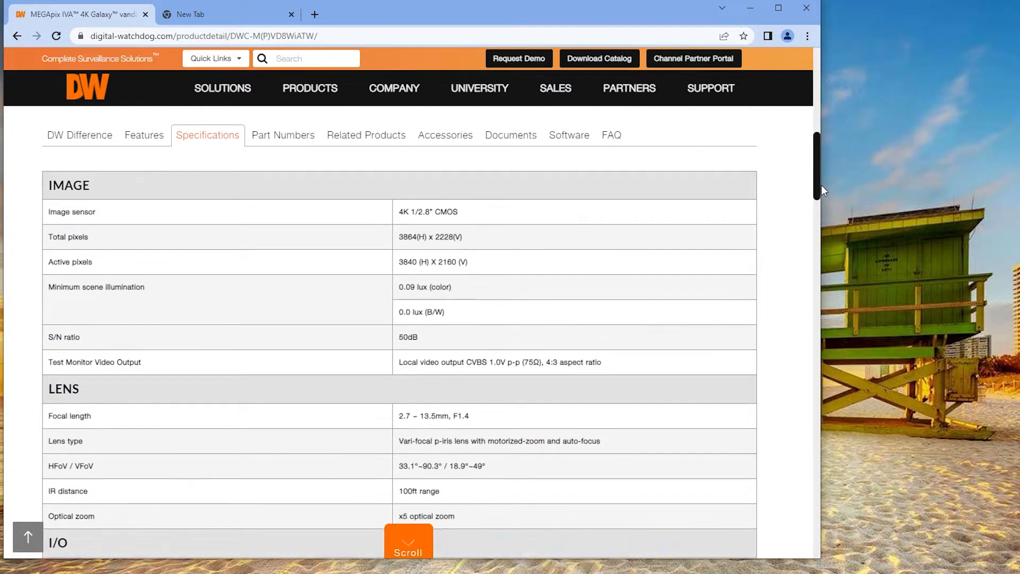
scroll("down", 3)
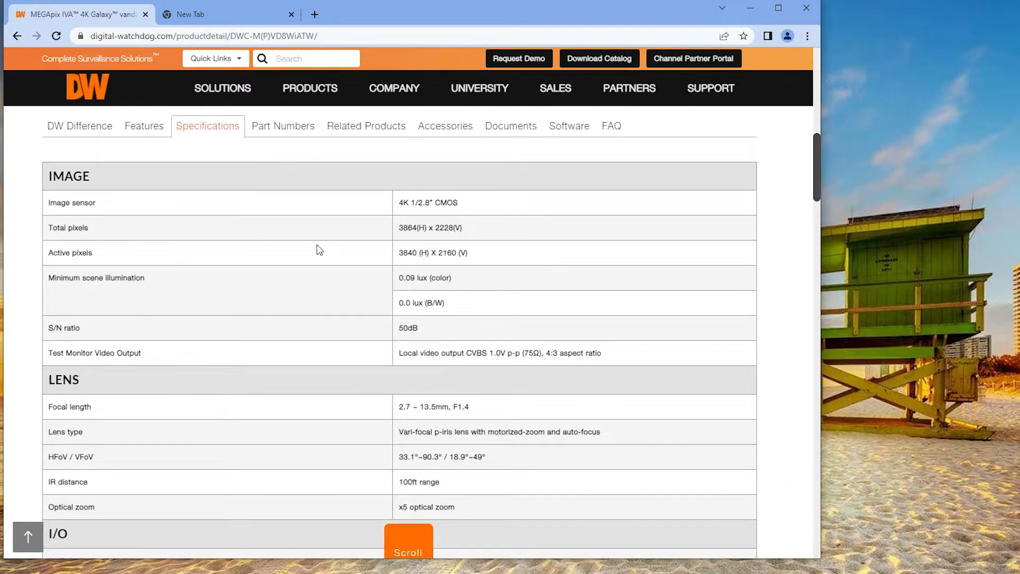
scroll("down", 3)
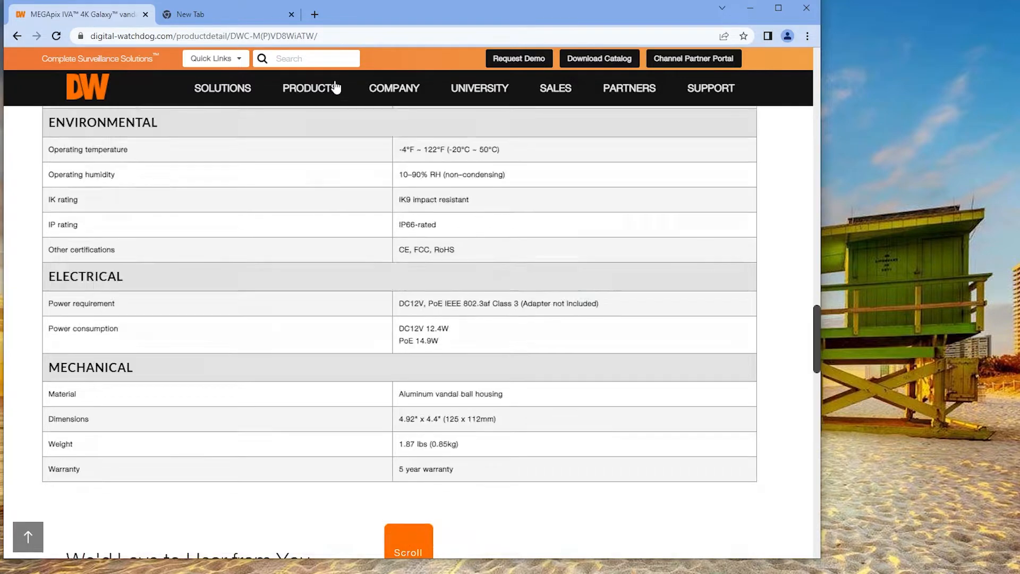
left_click(224, 13)
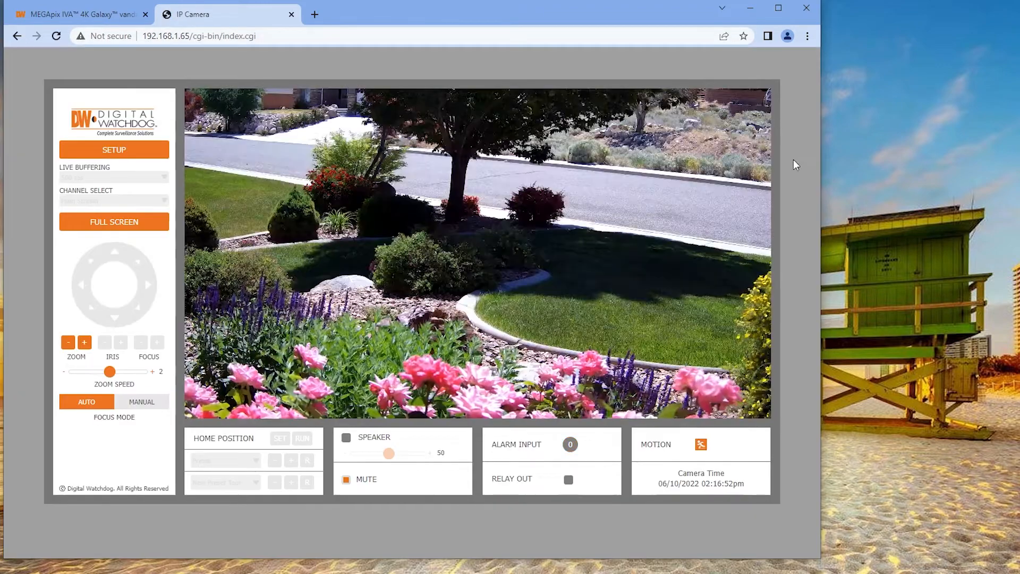
mouse_move(802, 225)
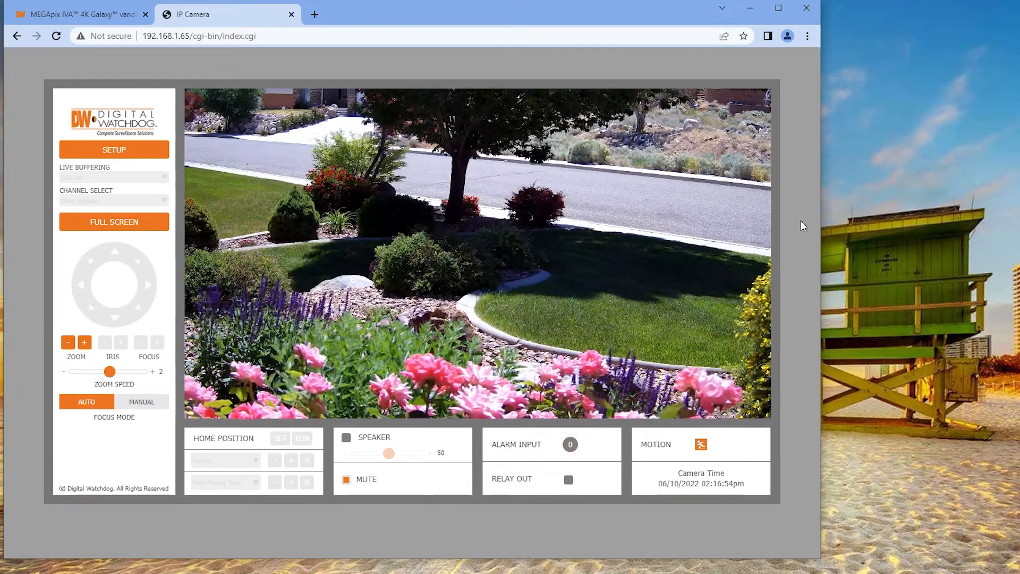
mouse_move(249, 567)
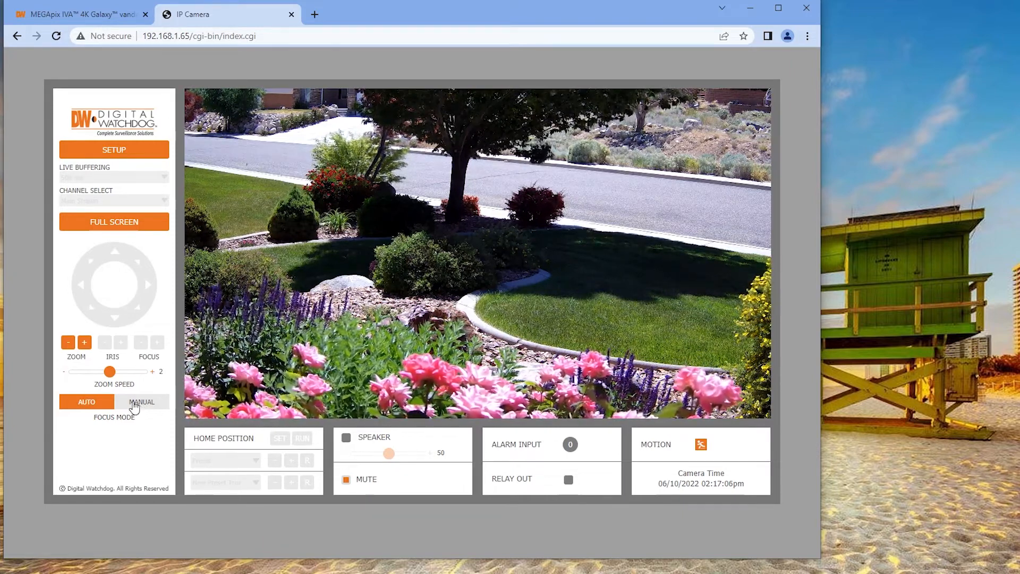
left_click(142, 402)
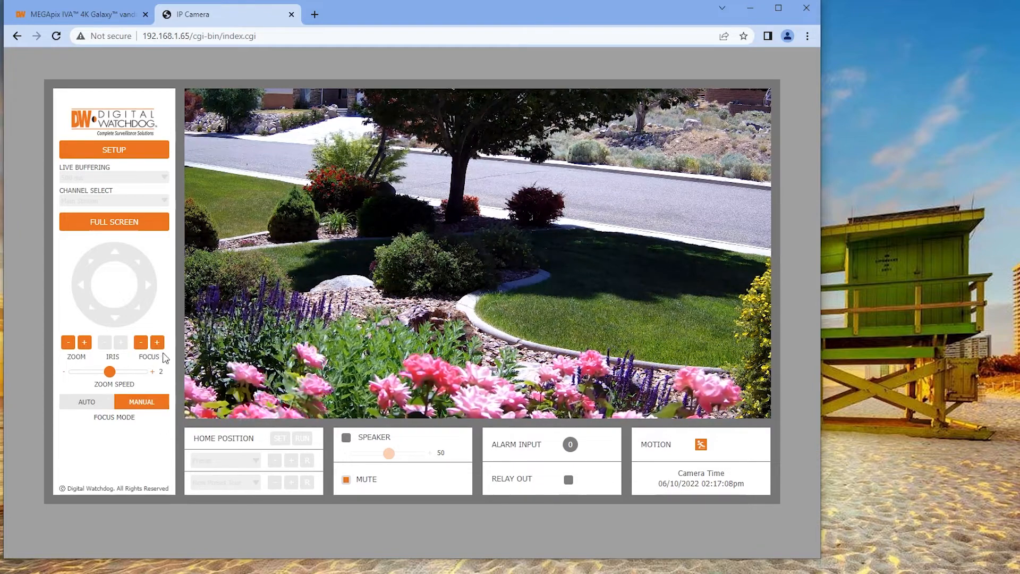
left_click(157, 341)
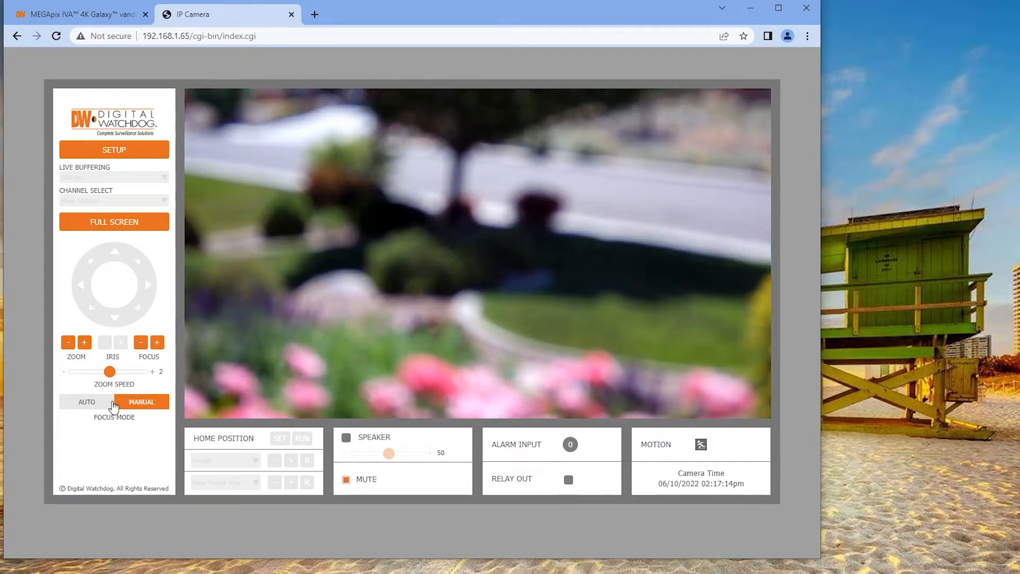
left_click(86, 401)
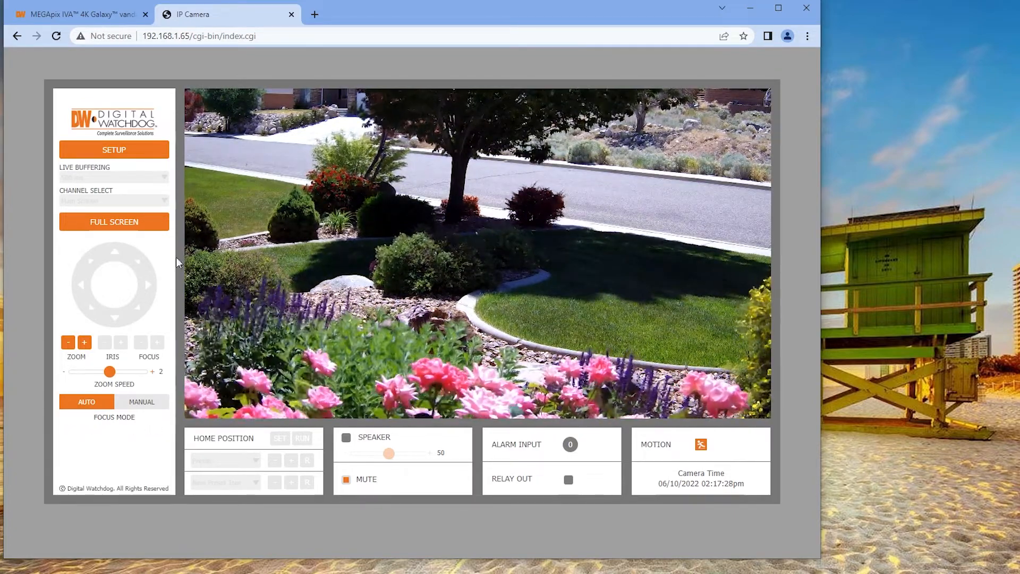
Enter the administrator setup and review Firmware Update, User Management and Log pages
left_click(114, 150)
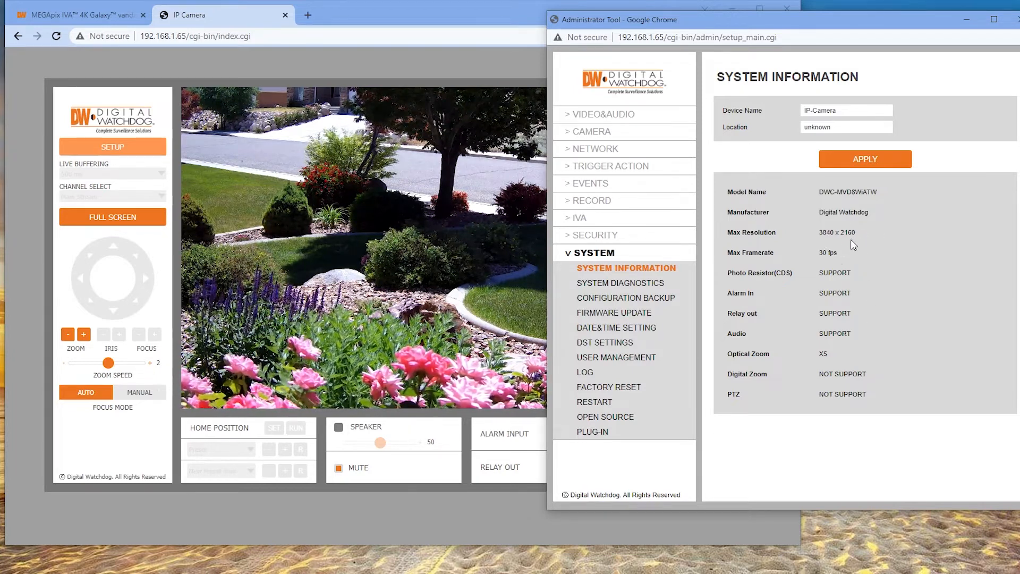
mouse_move(863, 271)
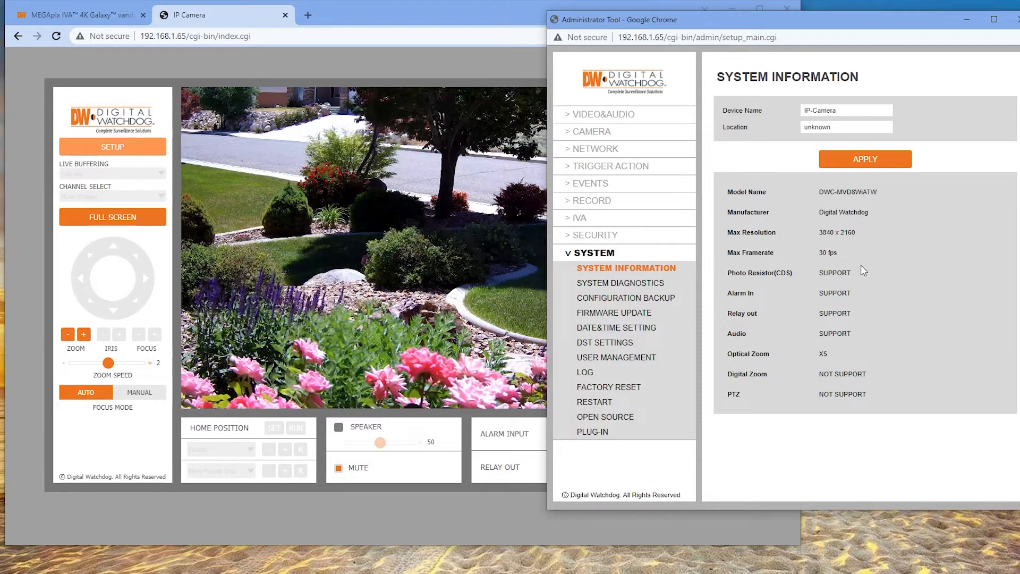
left_click(613, 312)
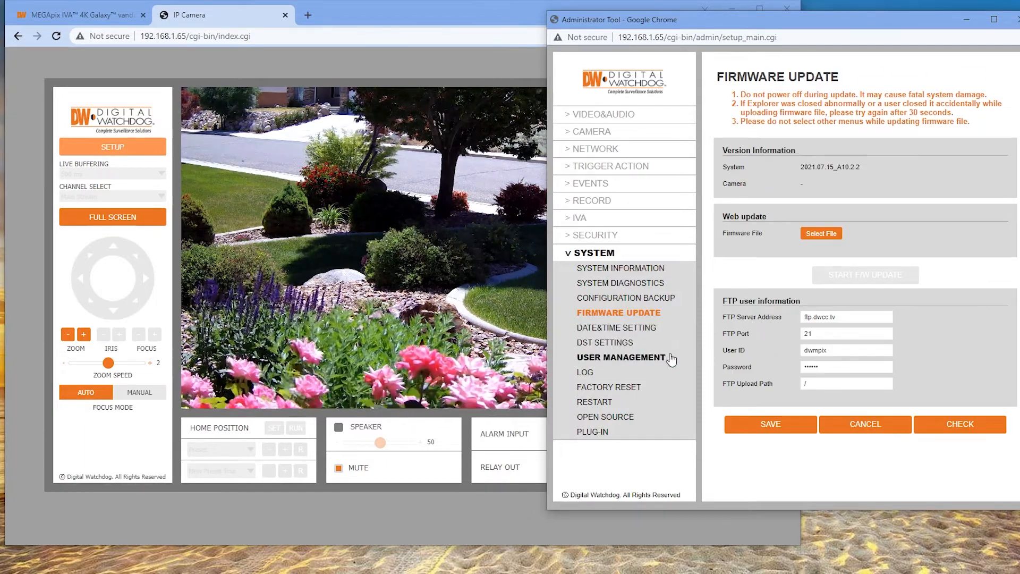
left_click(620, 357)
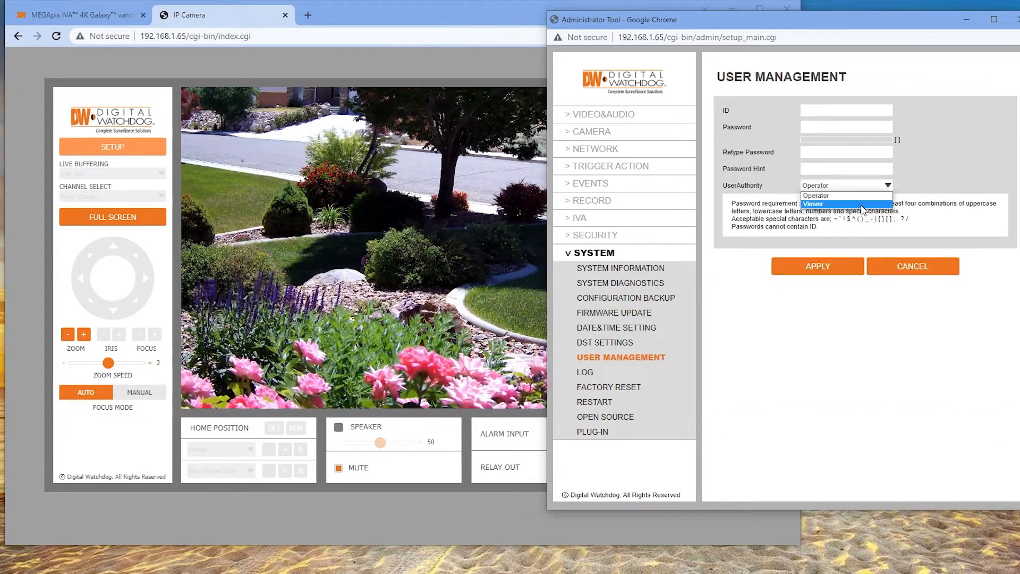
left_click(811, 204)
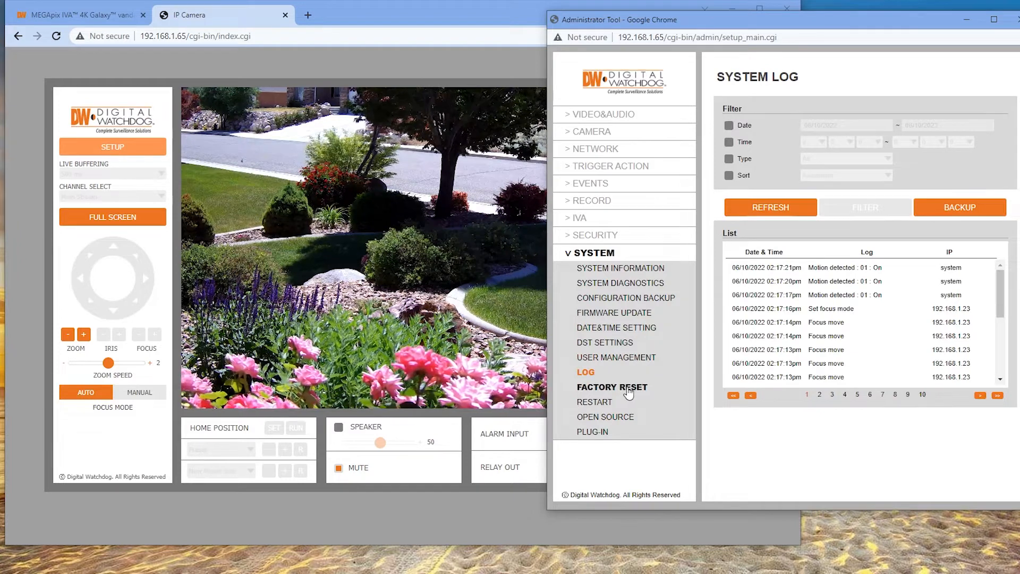
Review the Factory Reset, System Diagnostics and Configuration Backup pages
left_click(594, 402)
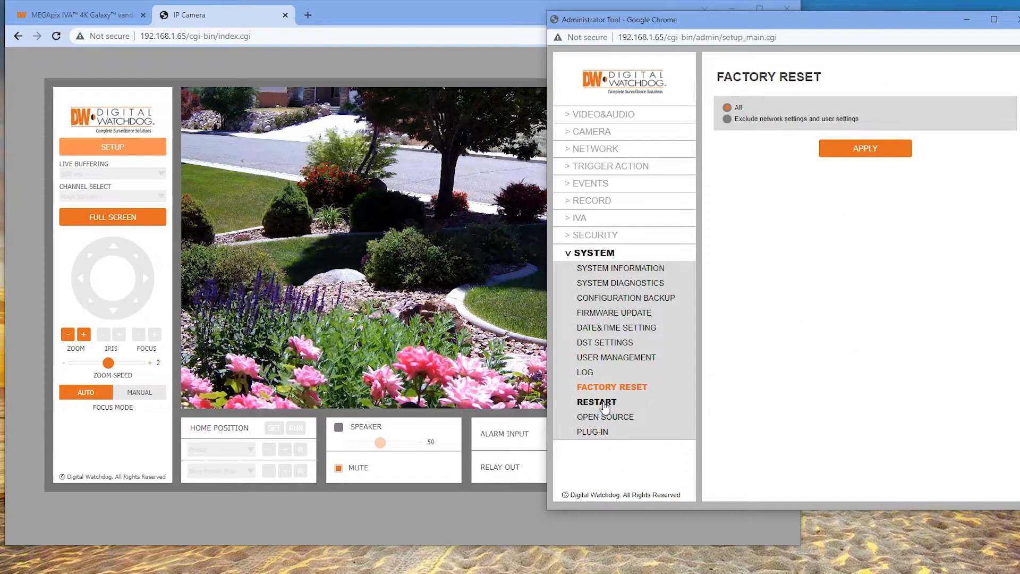
mouse_move(631, 298)
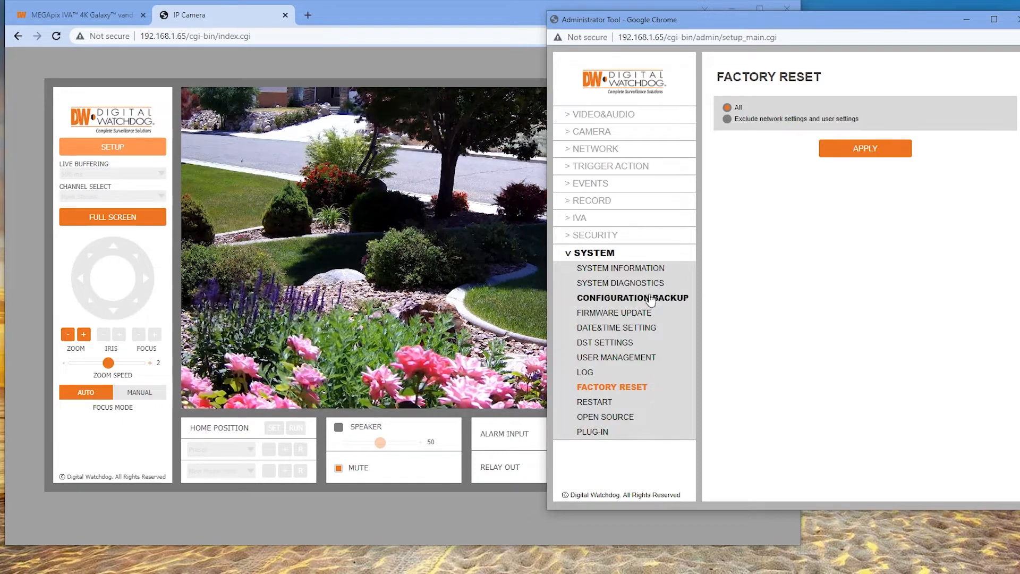
mouse_move(626, 283)
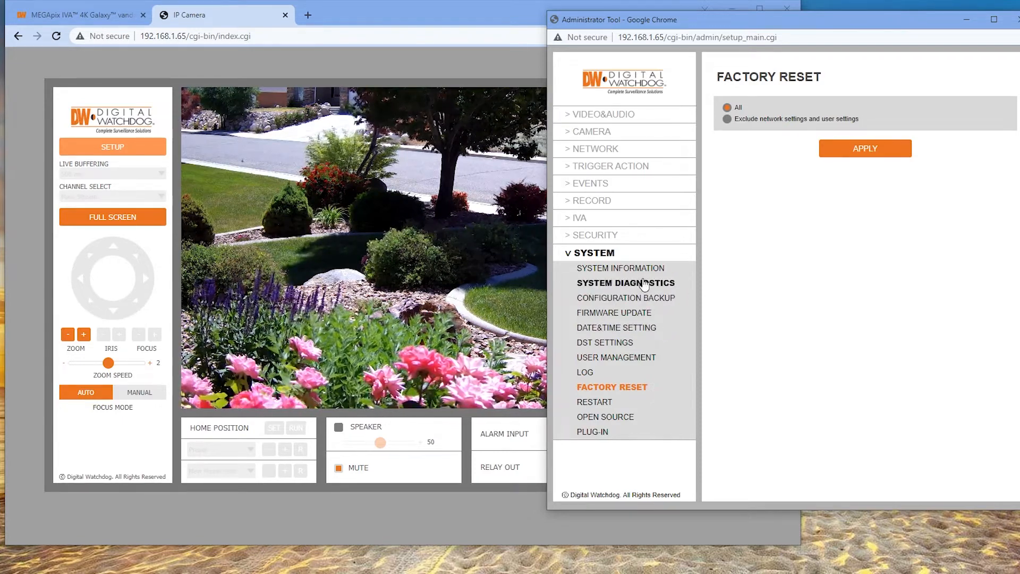
left_click(625, 283)
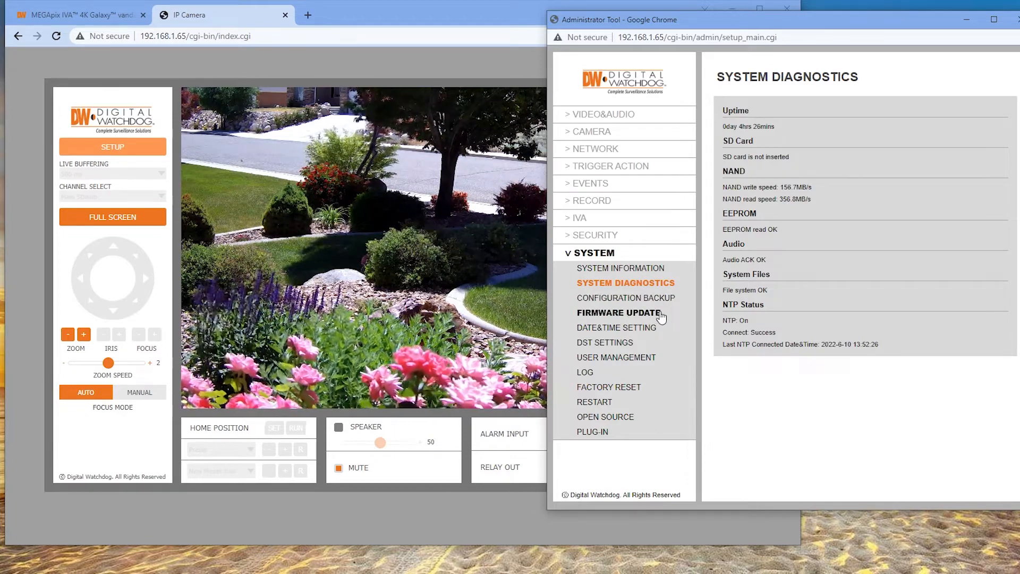
left_click(625, 297)
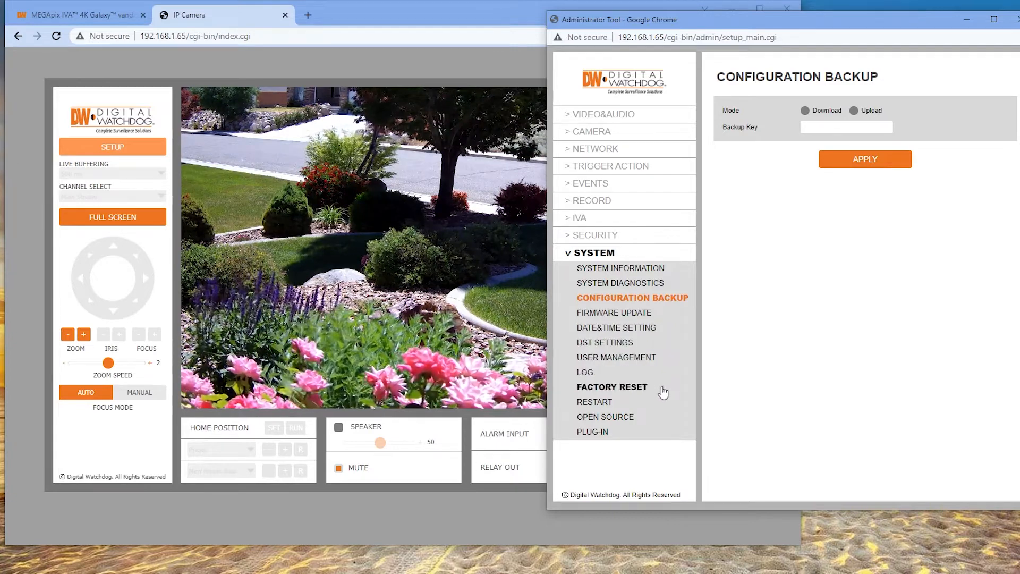
mouse_move(612, 116)
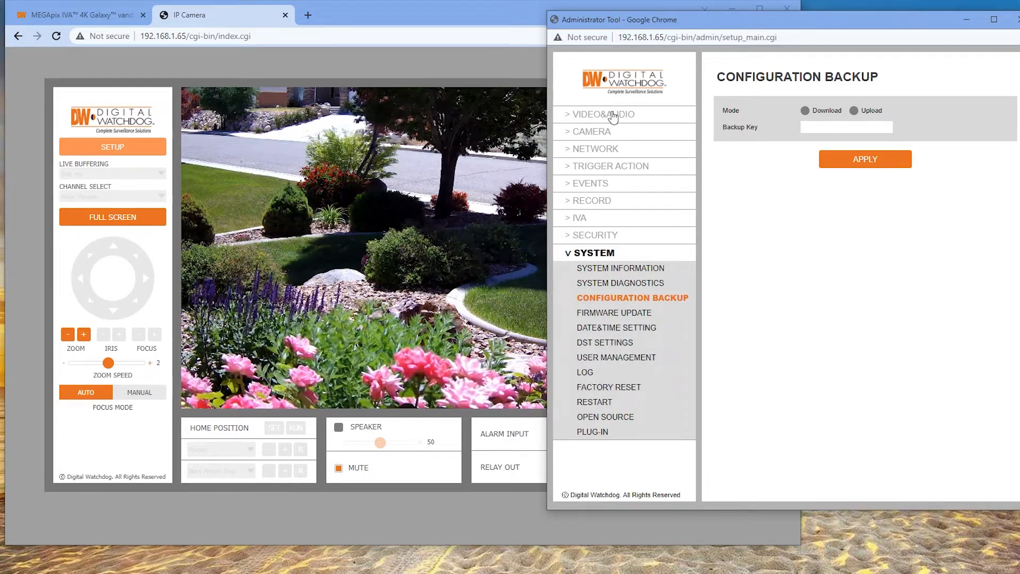
Review the Video & Audio pages: video settings, on-screen display, region of interest and audio
left_click(606, 114)
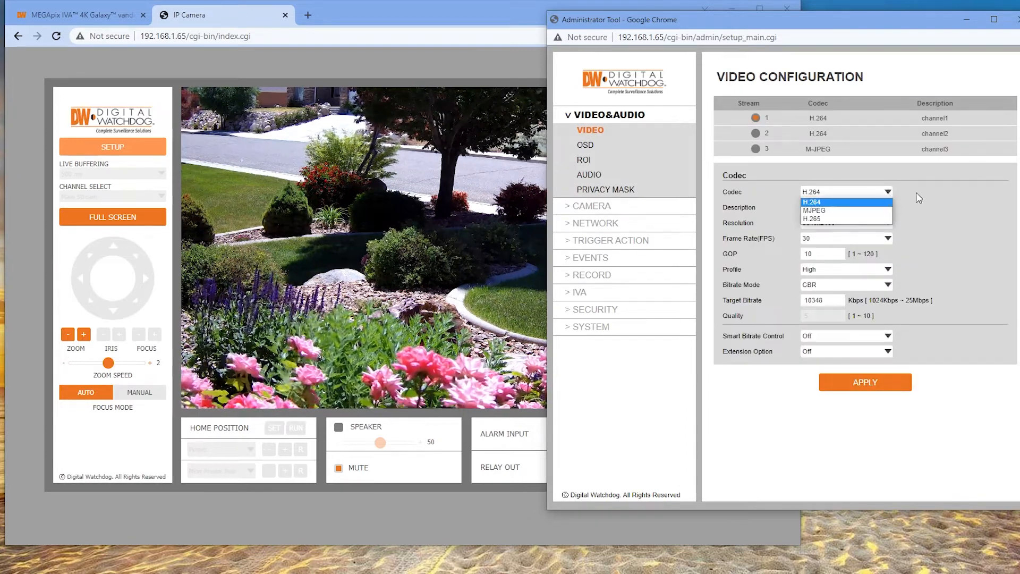
left_click(812, 202)
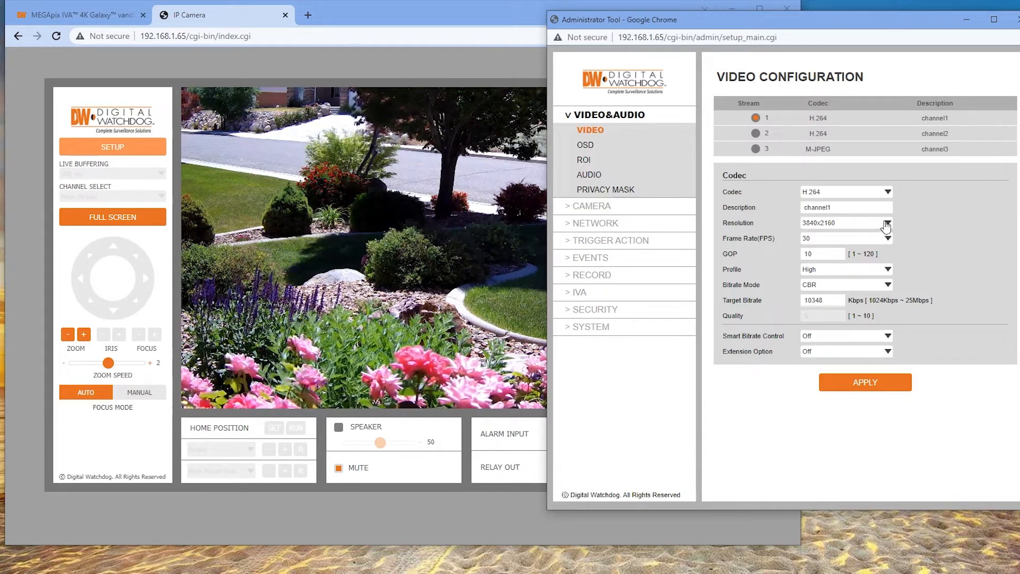
mouse_move(920, 253)
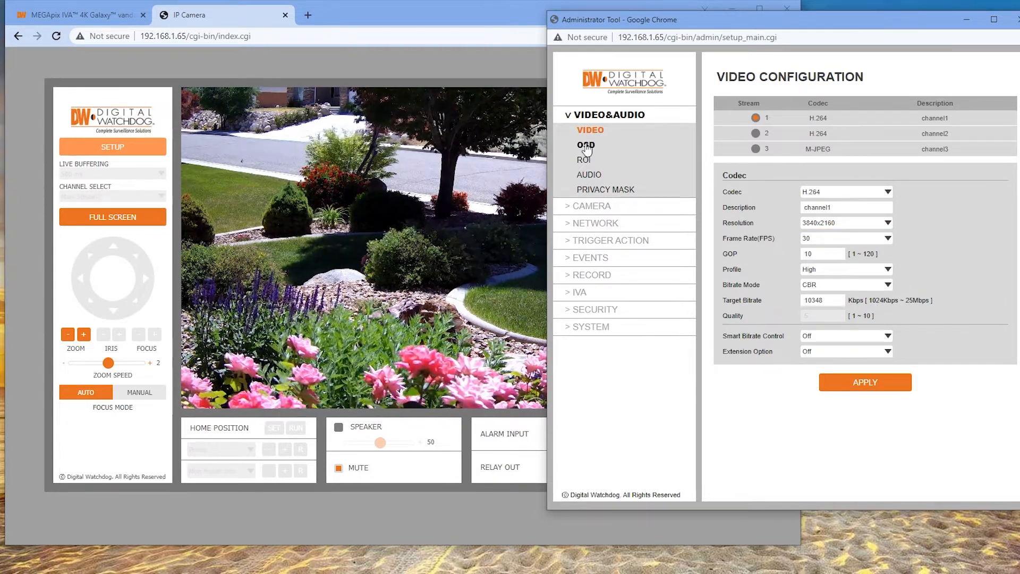
left_click(584, 144)
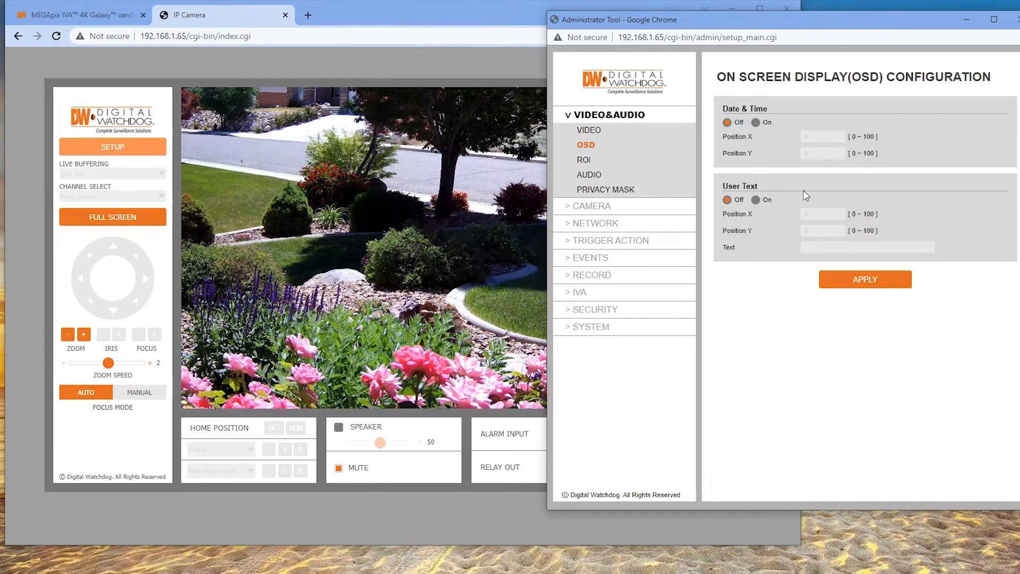
mouse_move(787, 229)
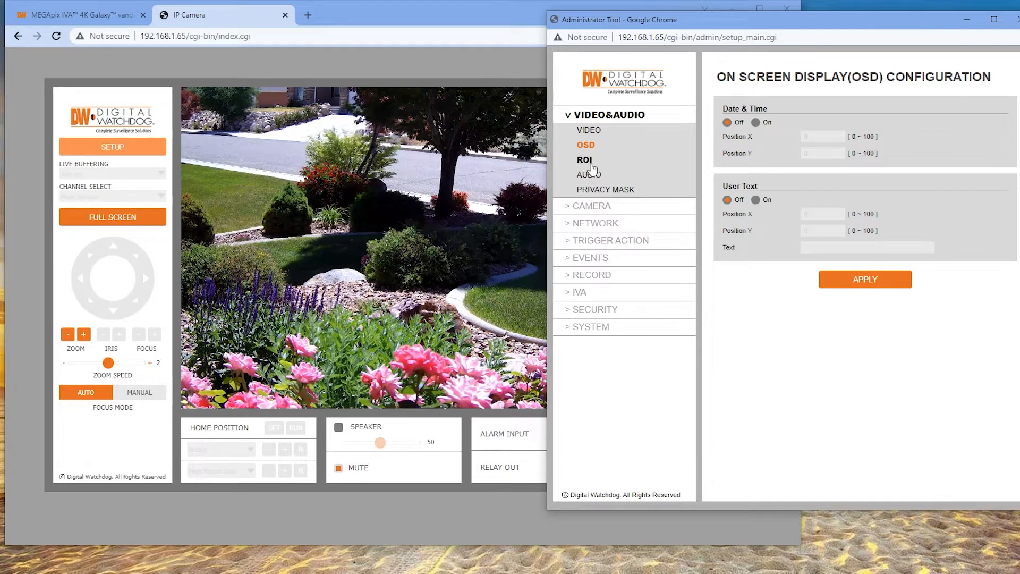
left_click(583, 160)
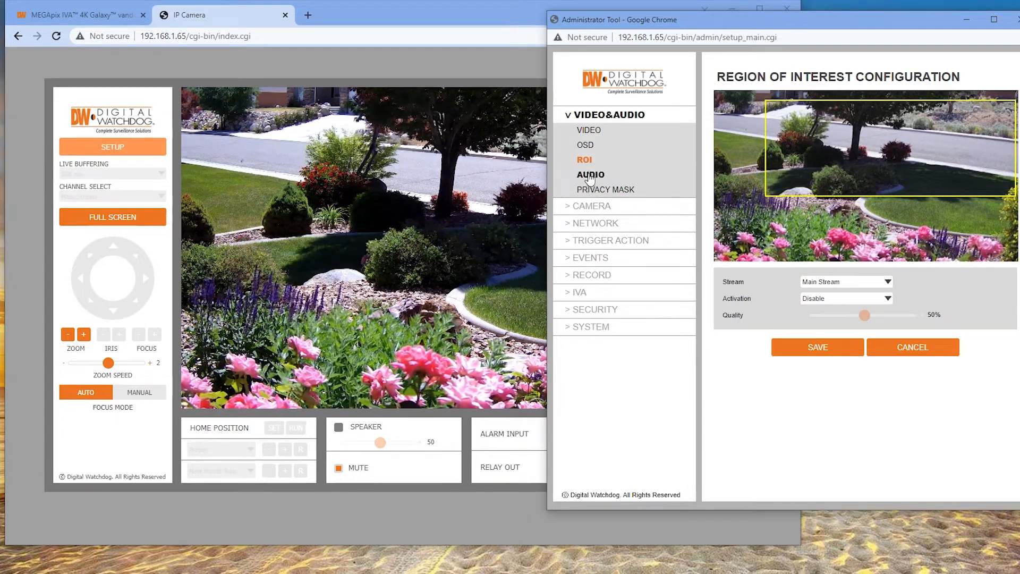
left_click(590, 173)
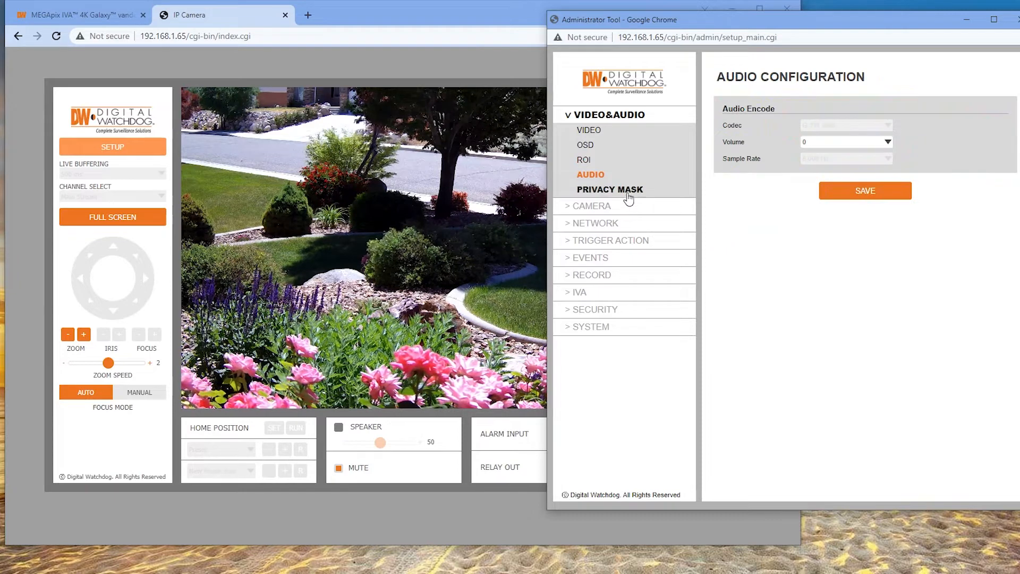
Turn Privacy Mask activation On and draw a mask rectangle over the flowerbed in the preview
left_click(609, 190)
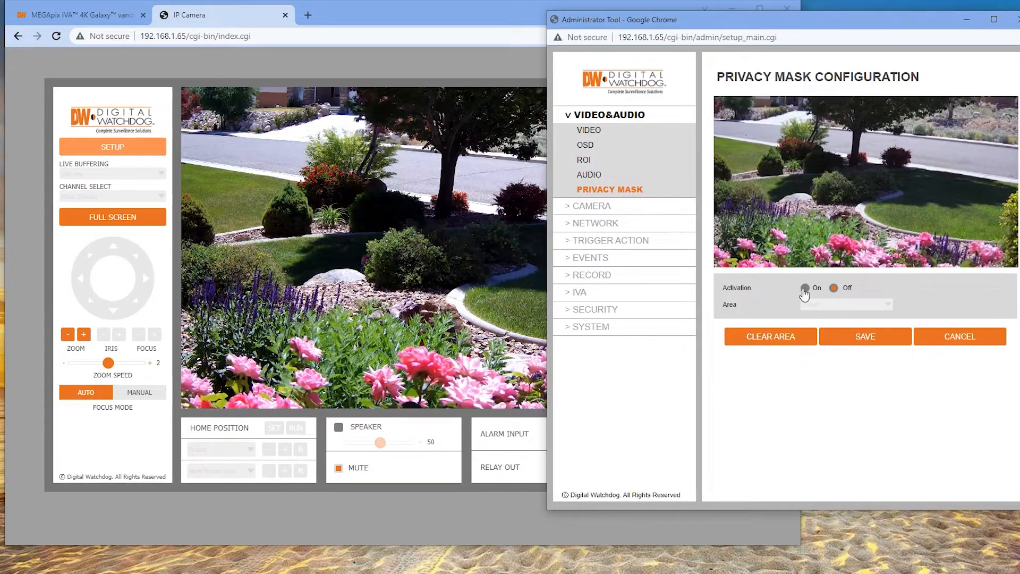
left_click(804, 288)
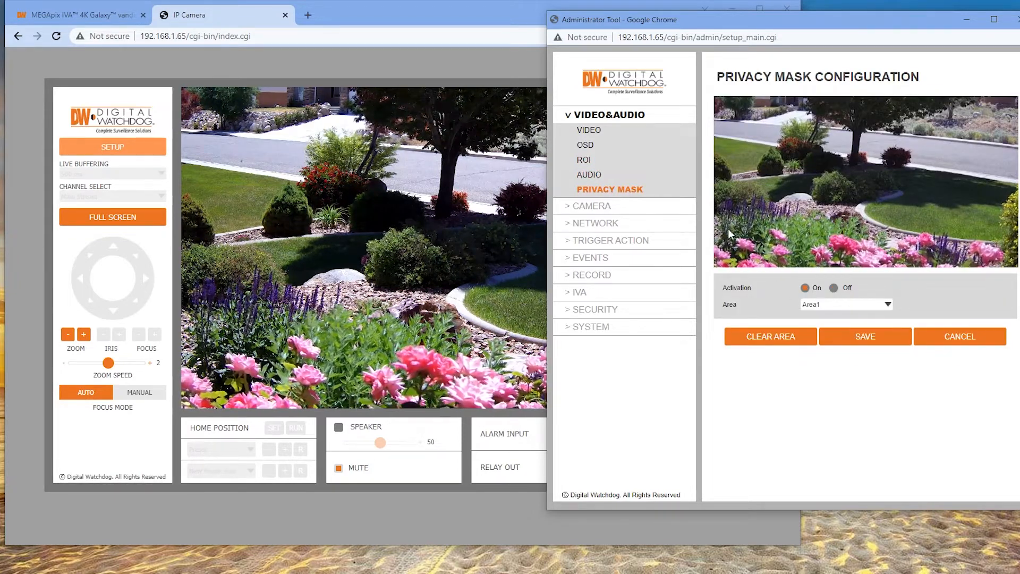
left_click_drag(714, 227, 975, 264)
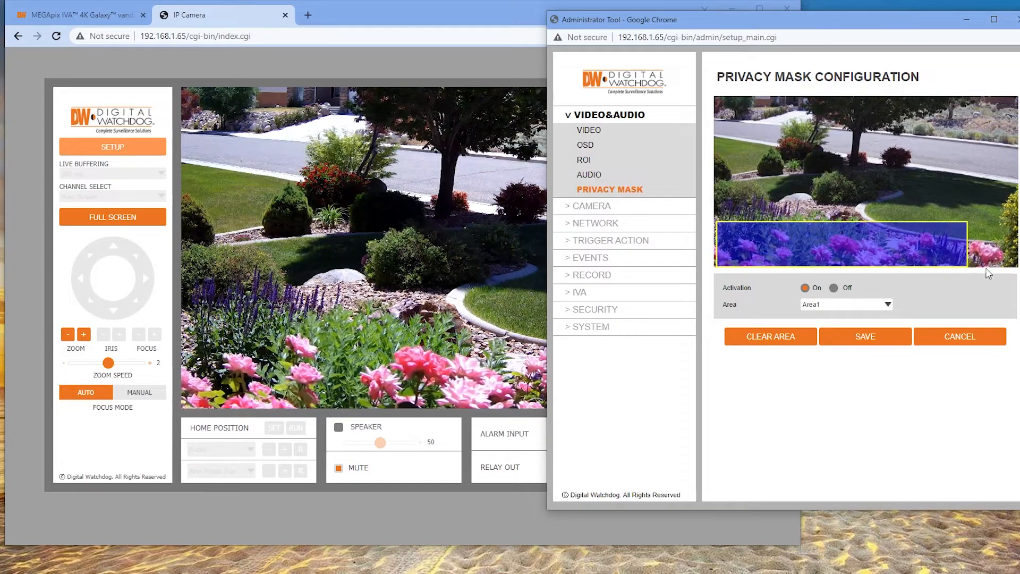
left_click(865, 337)
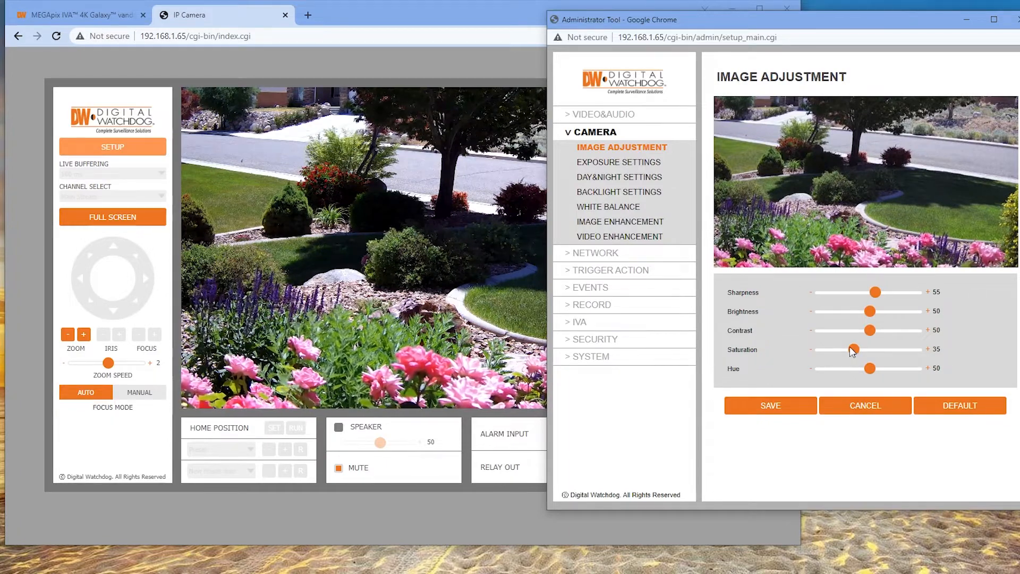
Raise Image Adjustment saturation to 85 and save it
left_click_drag(853, 348, 907, 348)
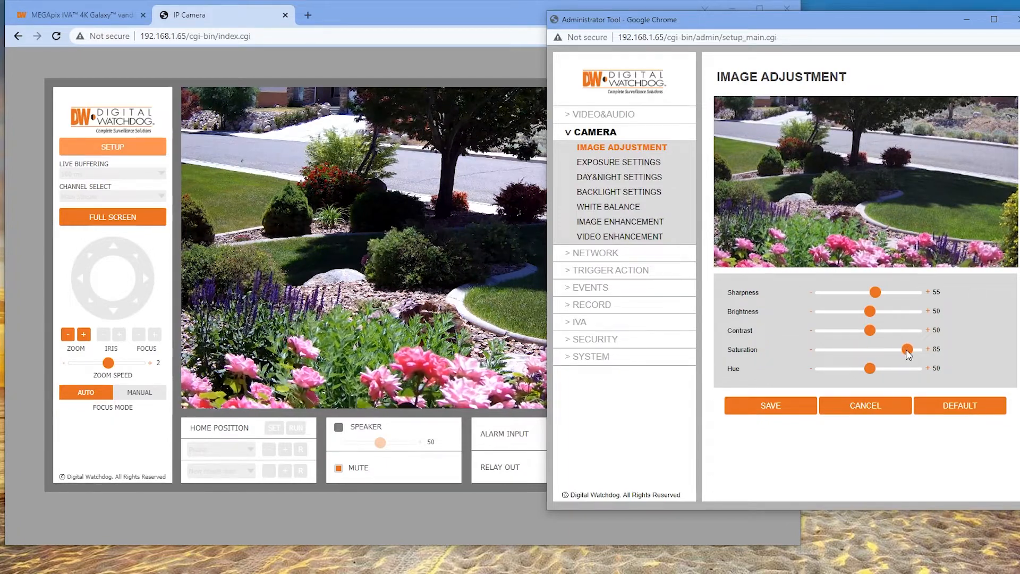
left_click(770, 404)
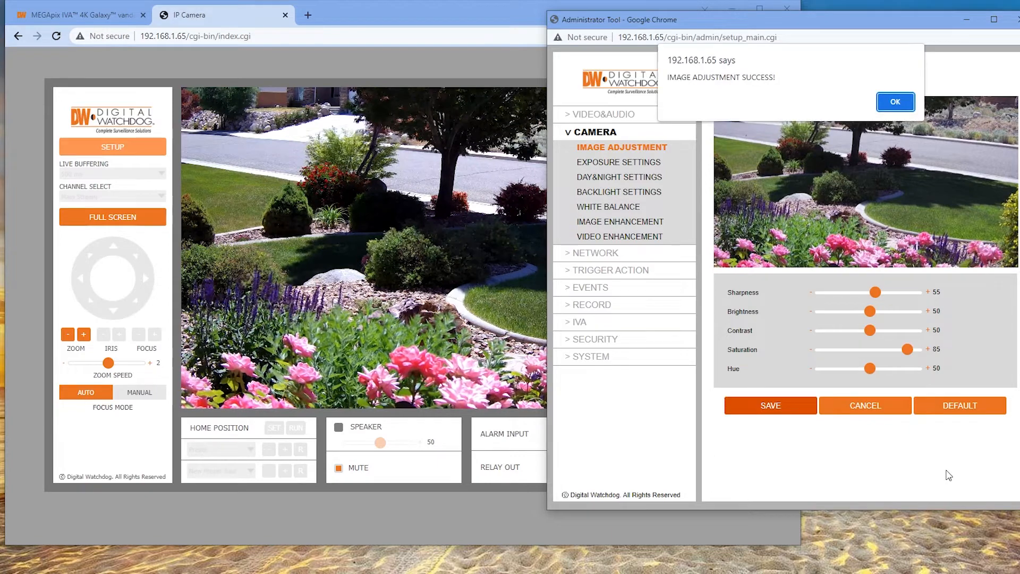
left_click(894, 102)
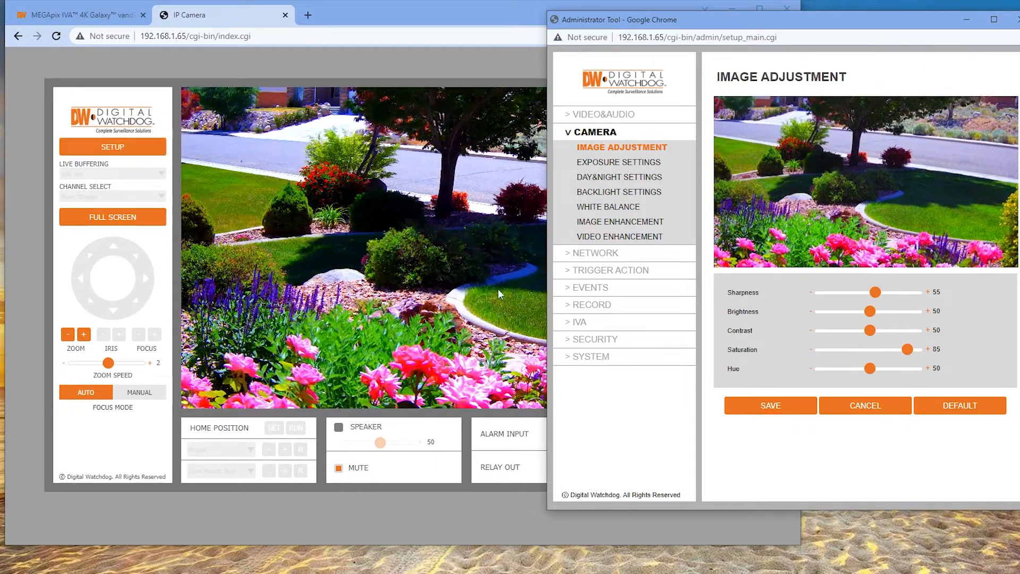
Lower the saturation back down to 30 and save again
left_click_drag(903, 350, 890, 349)
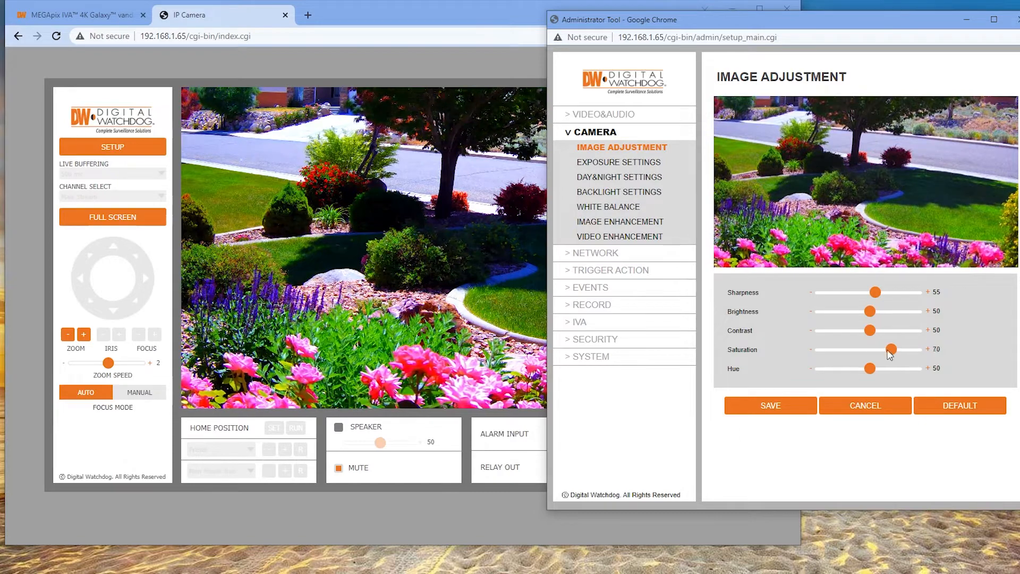
left_click_drag(892, 350, 845, 350)
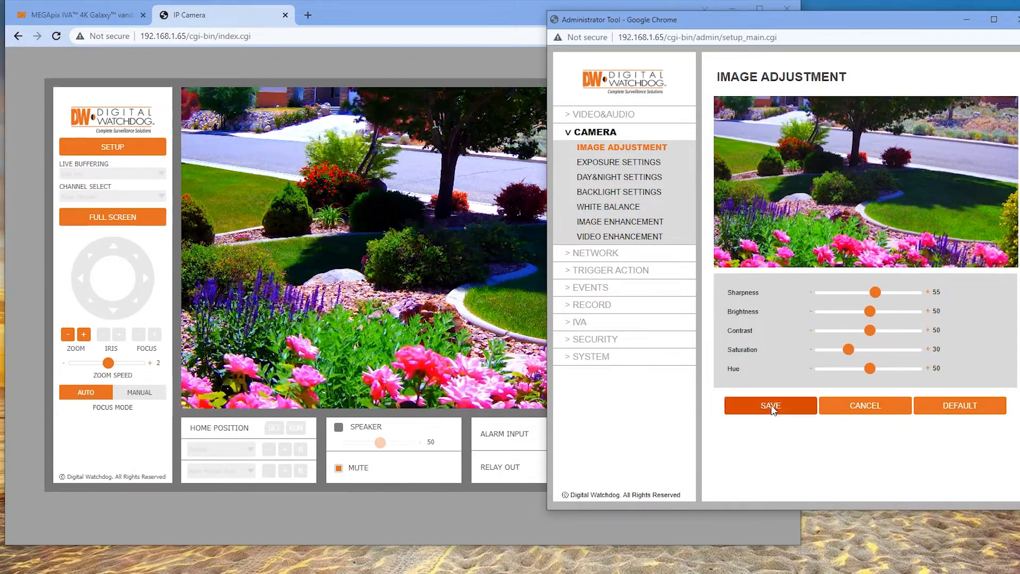
left_click(769, 405)
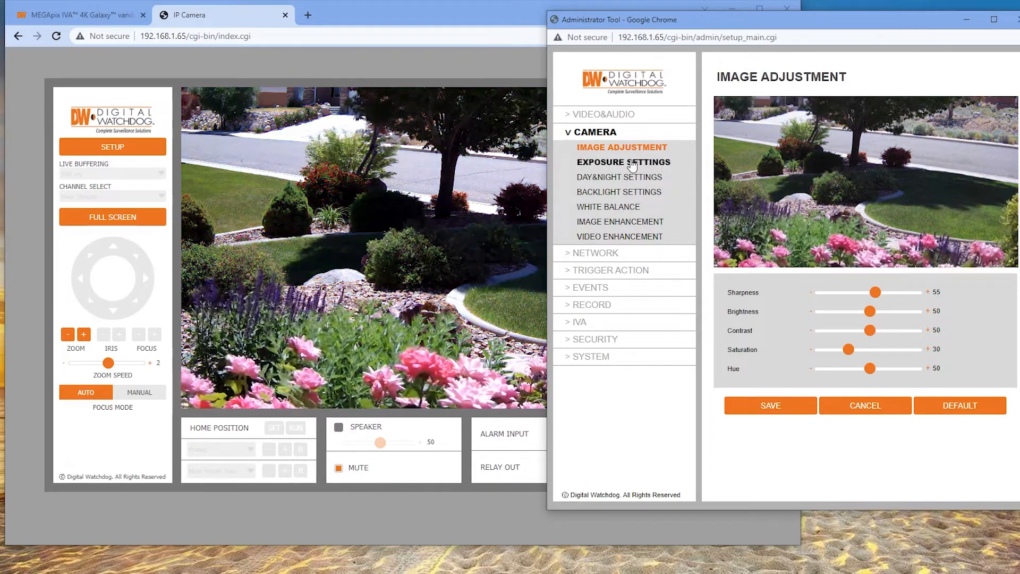
Review Exposure, Day&Night, Backlight, White Balance, Image Enhancement and Video Enhancement pages
left_click(623, 161)
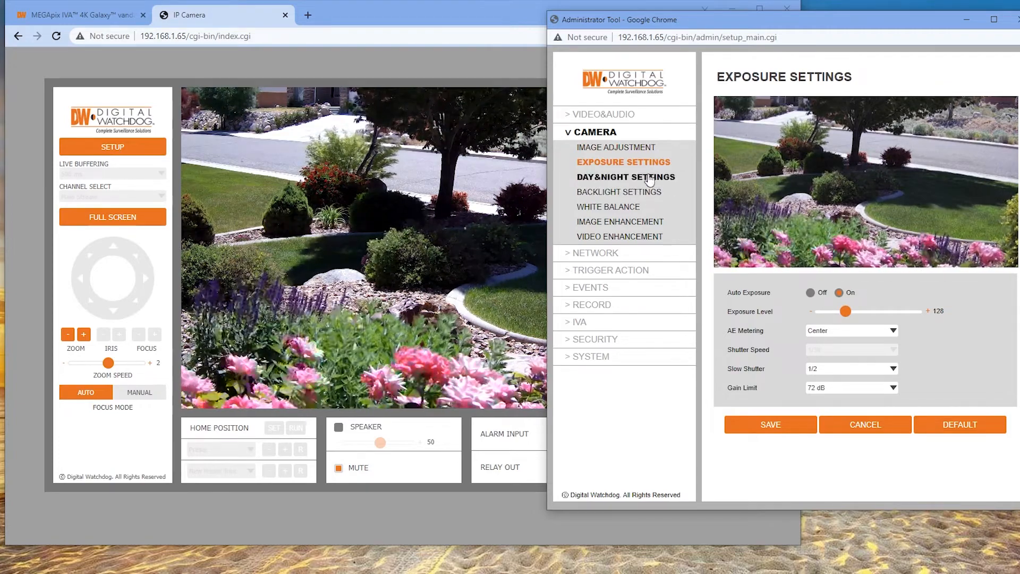
left_click(624, 176)
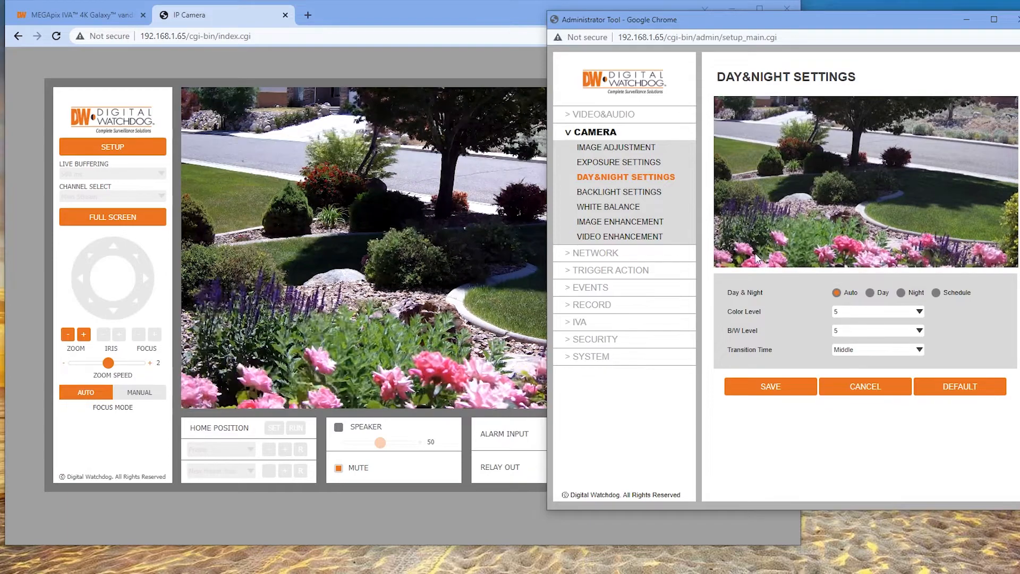
left_click(618, 192)
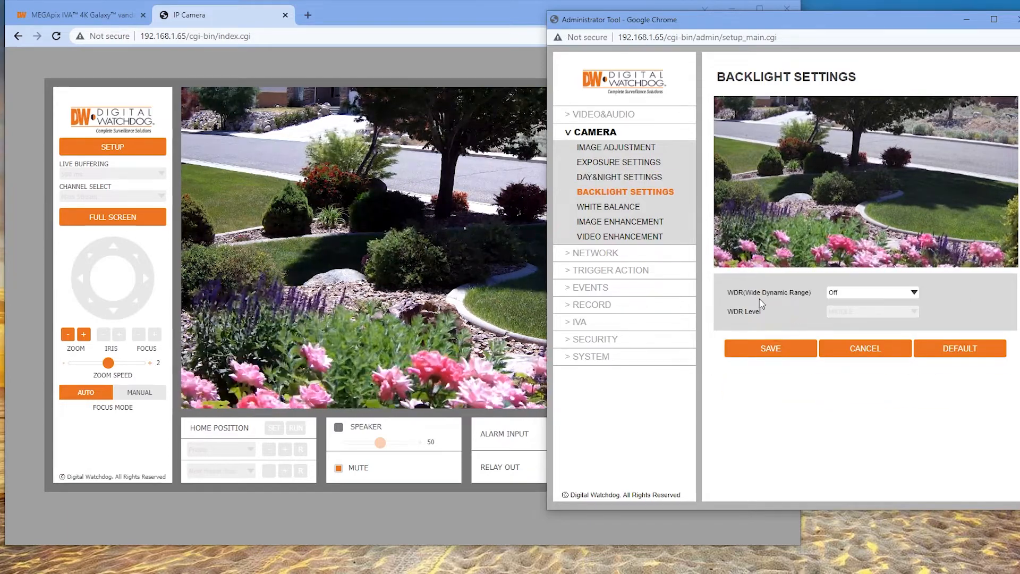
left_click(607, 206)
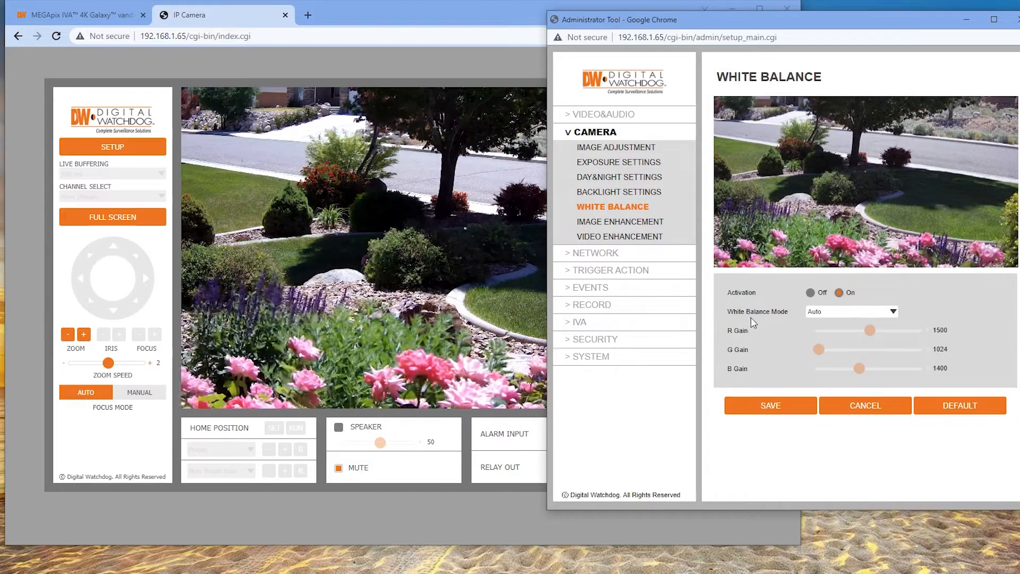
left_click(621, 222)
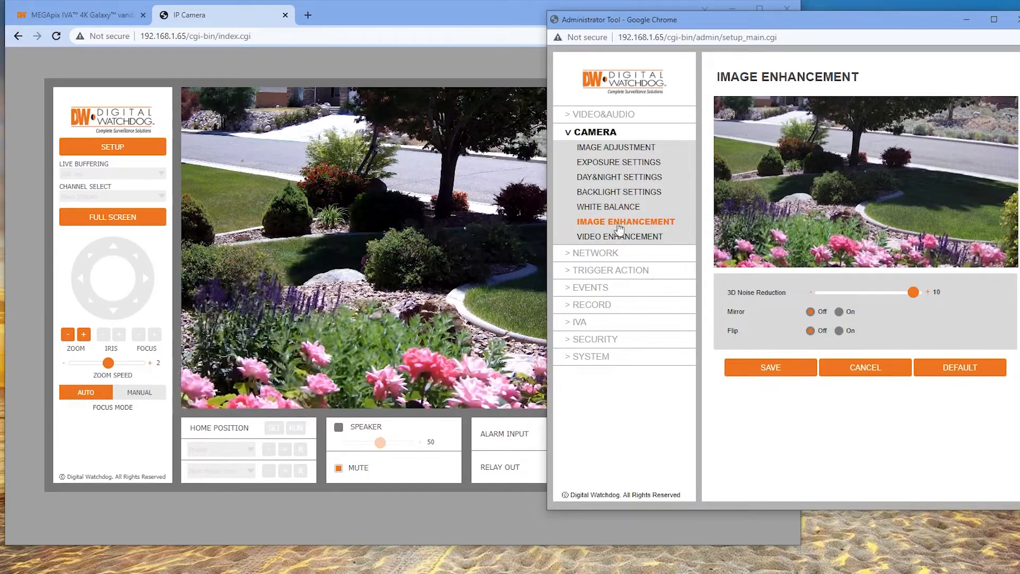
left_click(620, 236)
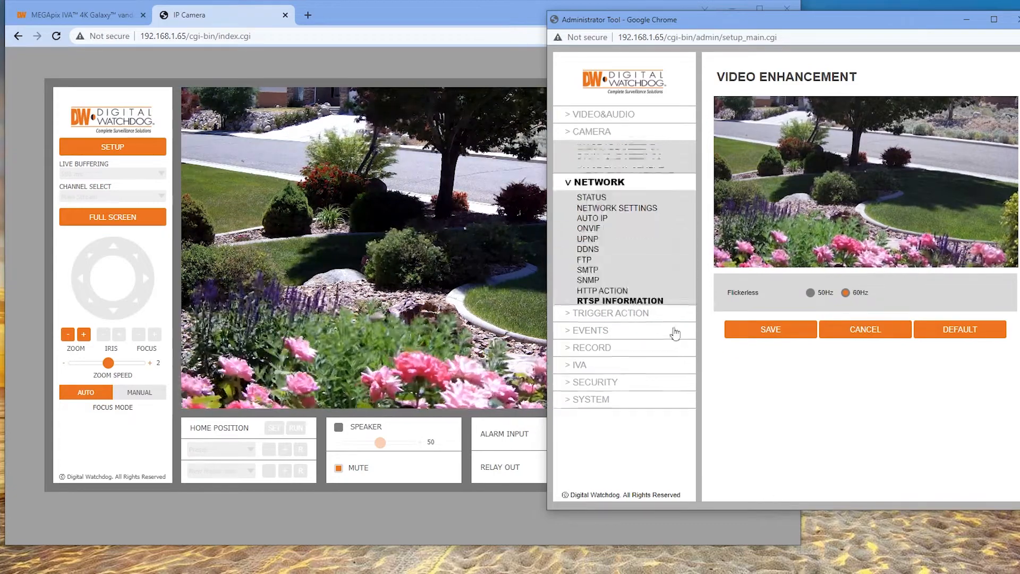
Review the Network status, settings, Auto IP, ONVIF, UPnP and DDNS pages
left_click(592, 197)
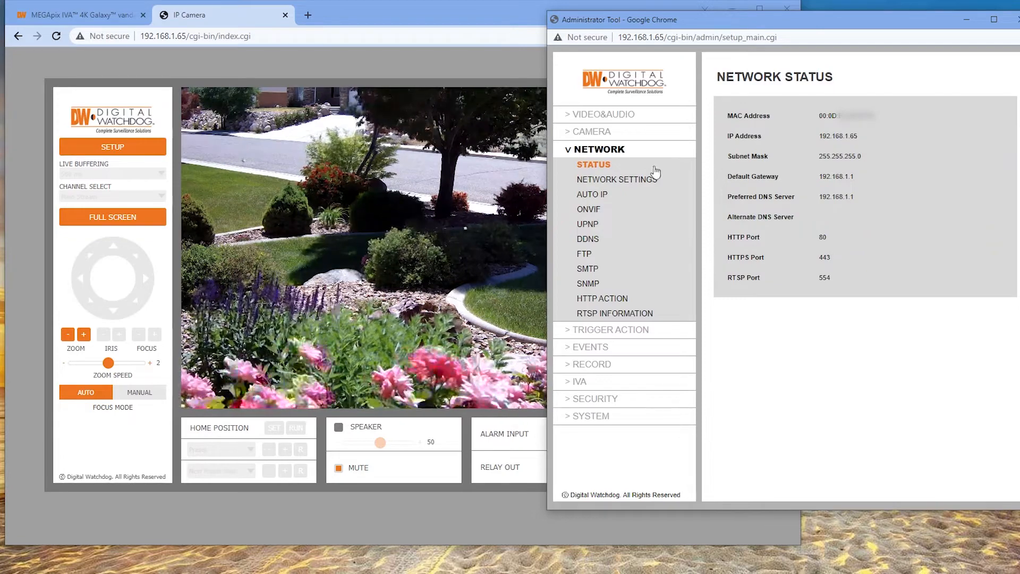
left_click(620, 179)
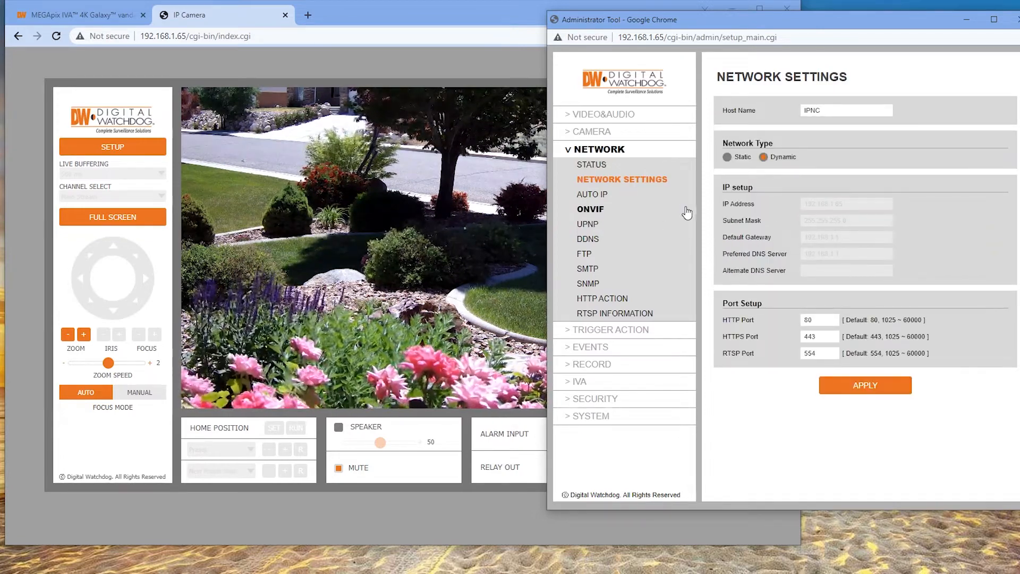
left_click(592, 193)
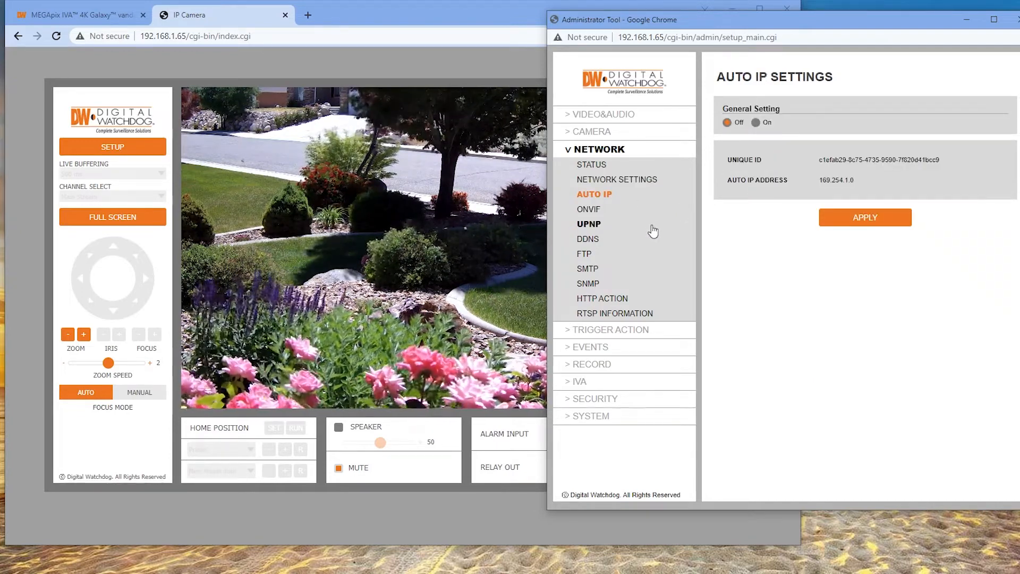
left_click(588, 210)
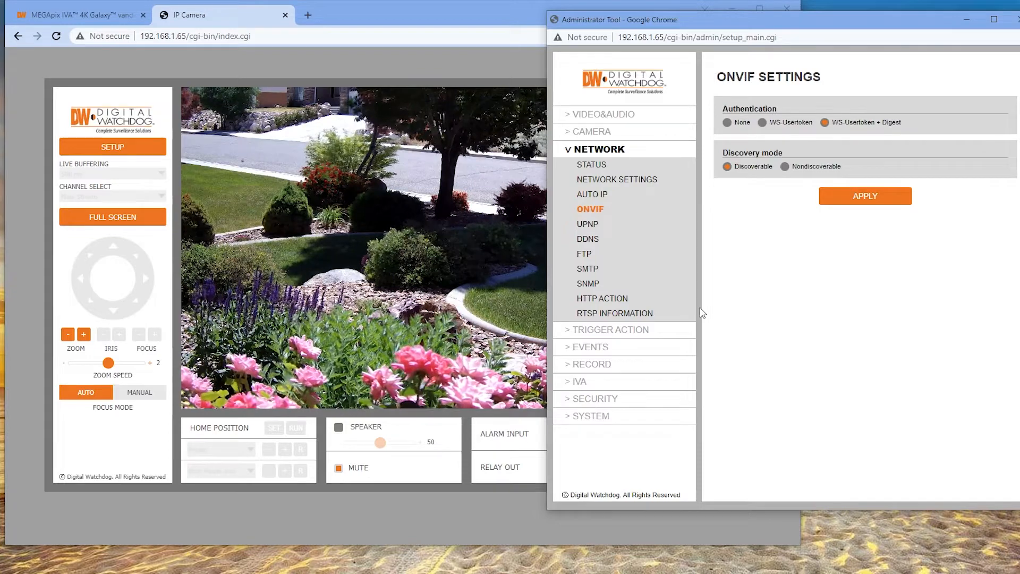
left_click(587, 224)
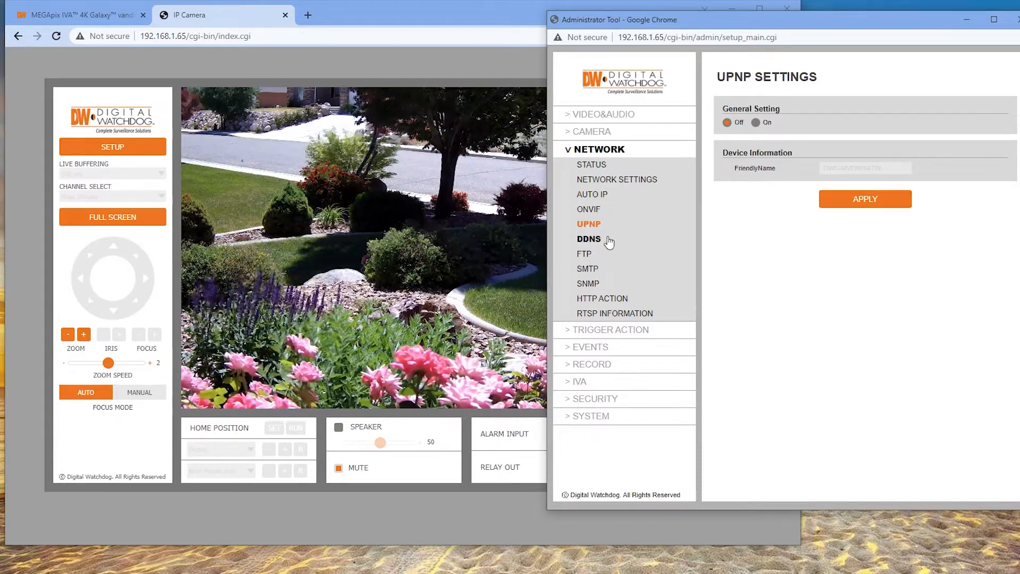
left_click(587, 239)
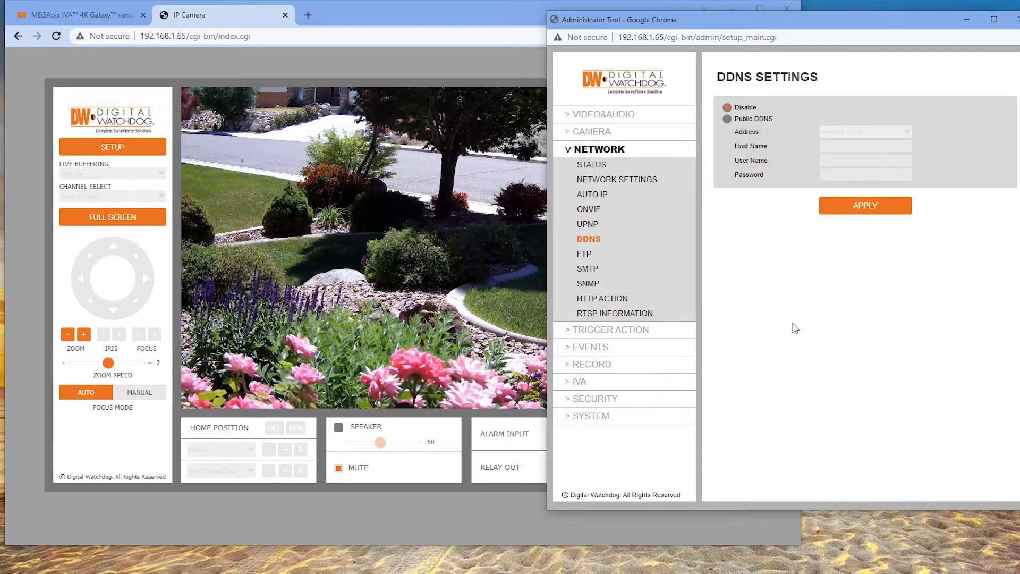
Review FTP, SMTP, SNMP, HTTP Action and RTSP Information, then expand Trigger Action
left_click(585, 254)
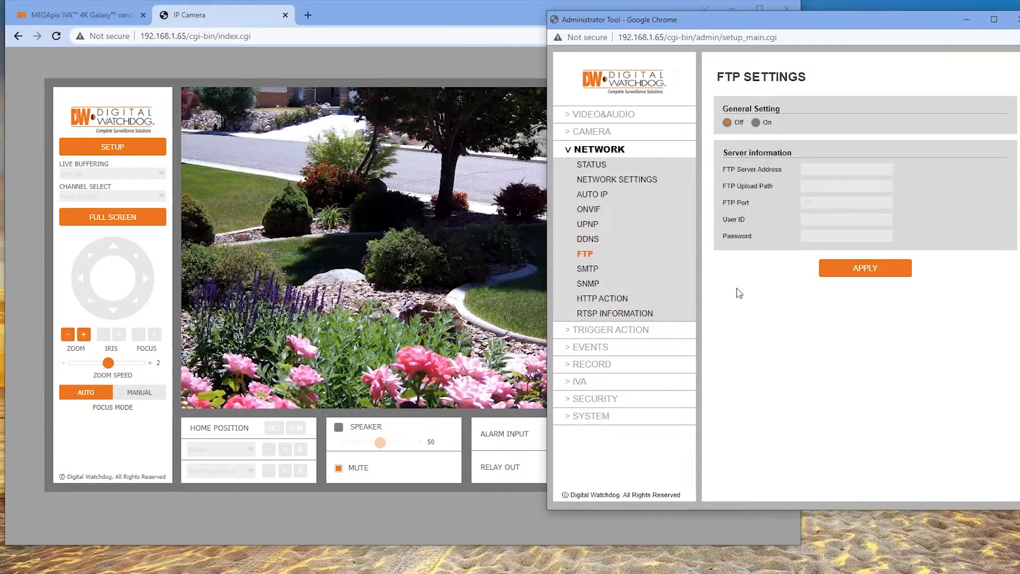
mouse_move(707, 297)
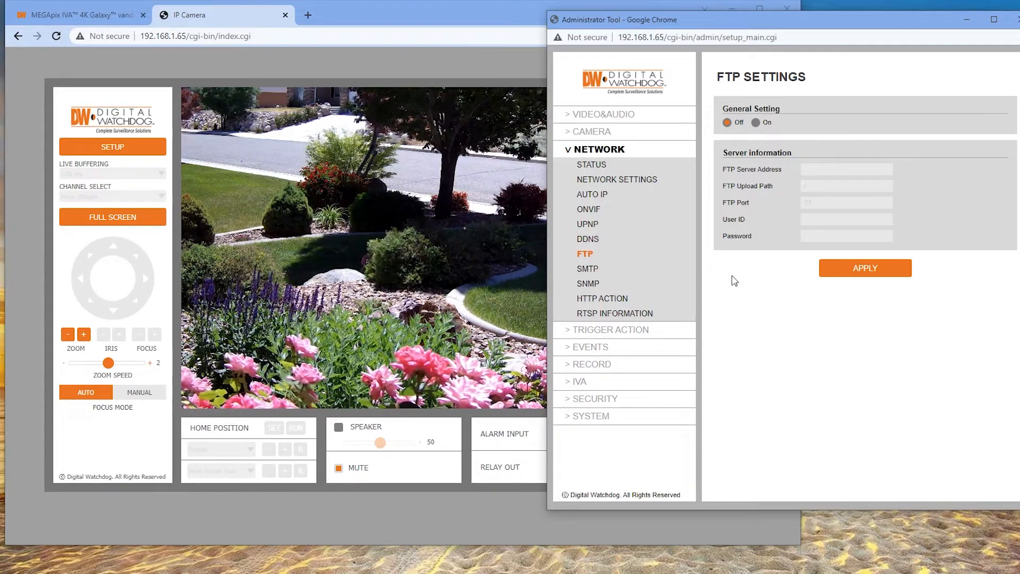
left_click(586, 268)
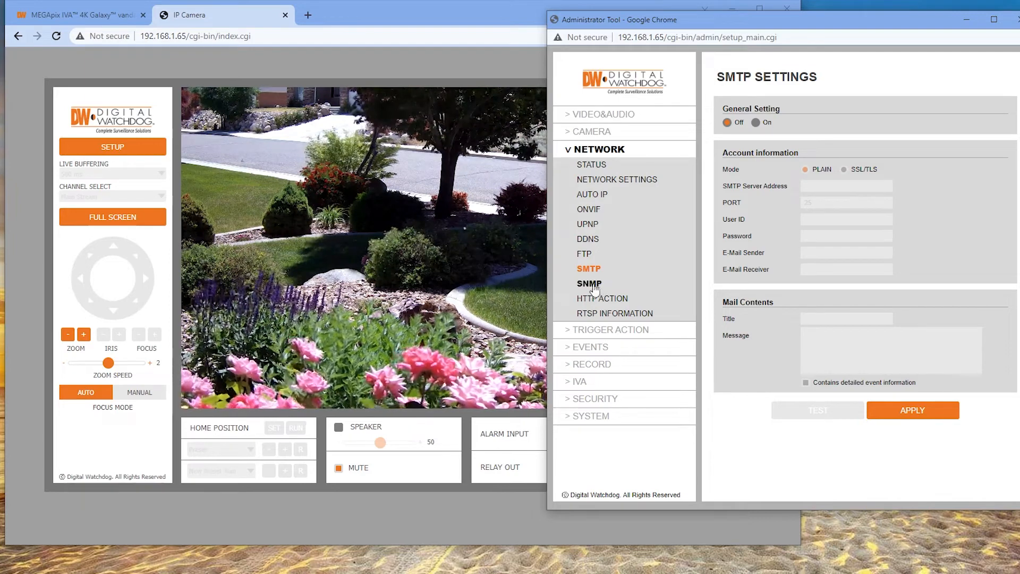
left_click(588, 283)
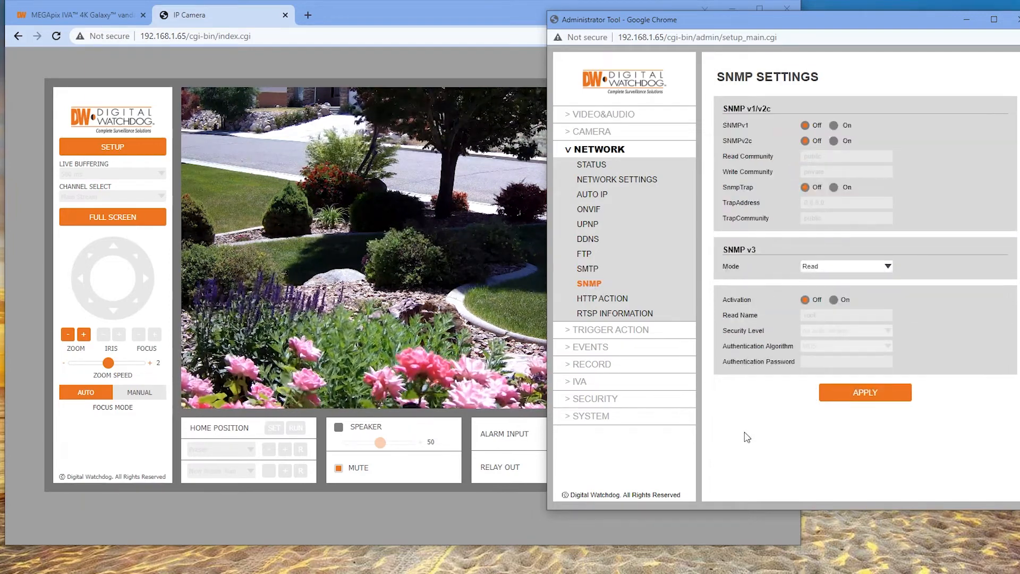
mouse_move(744, 434)
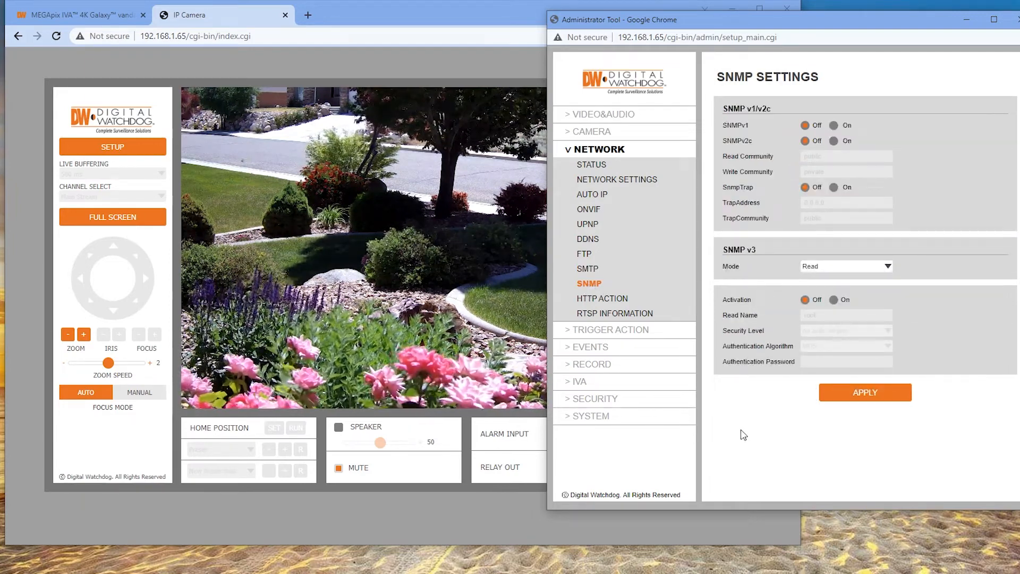
left_click(605, 298)
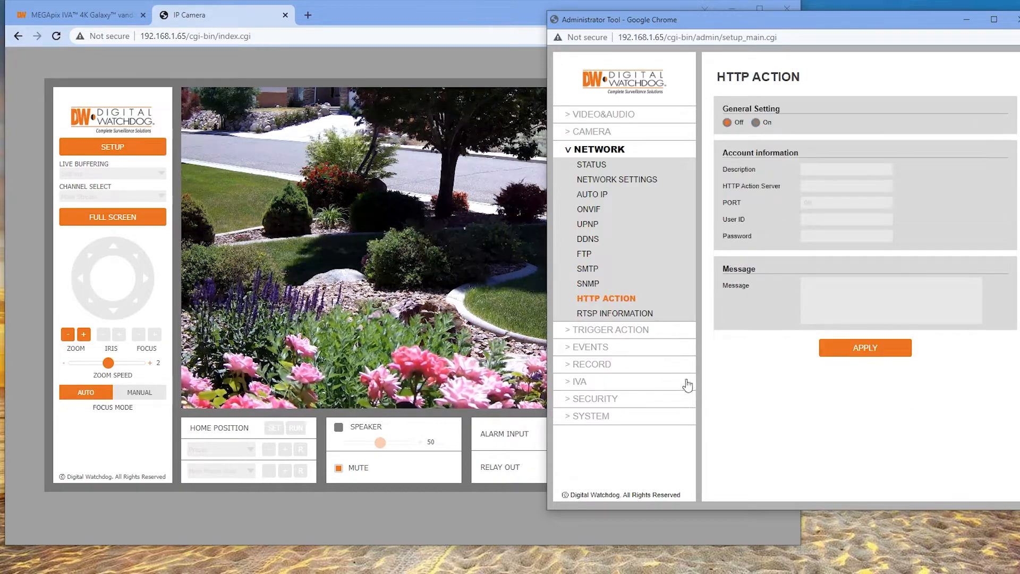
mouse_move(723, 410)
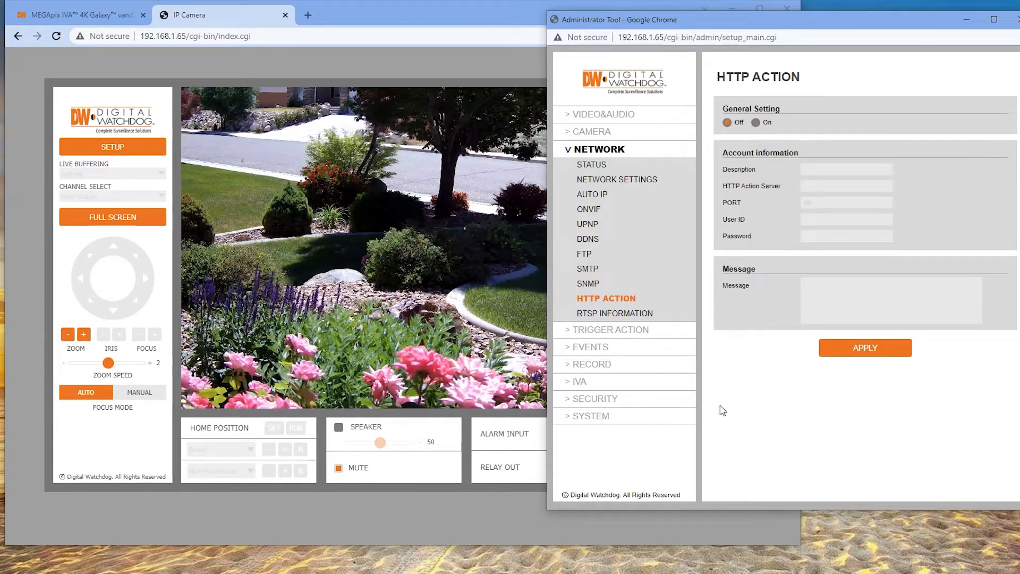
left_click(619, 313)
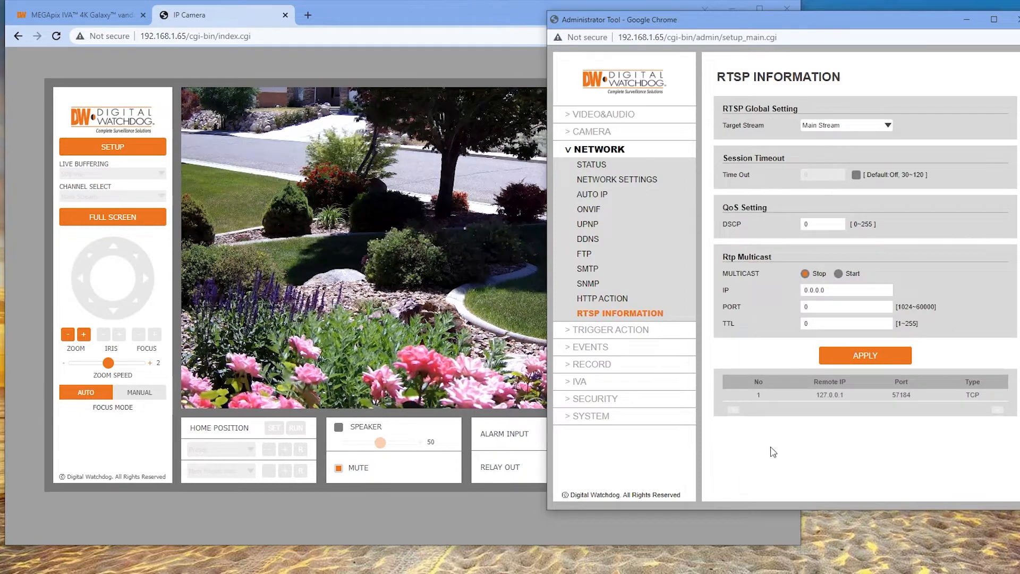
mouse_move(764, 453)
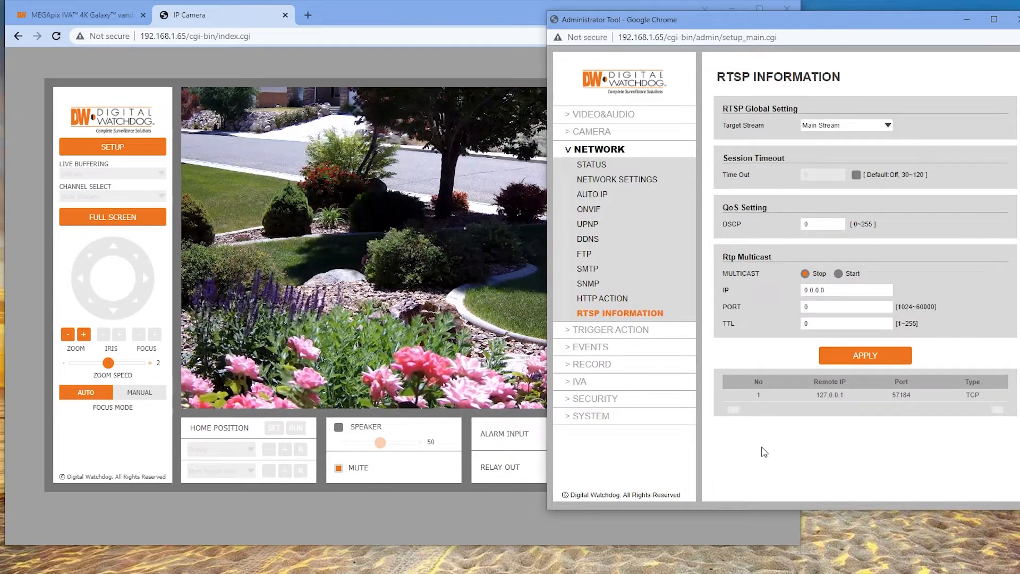
left_click(606, 330)
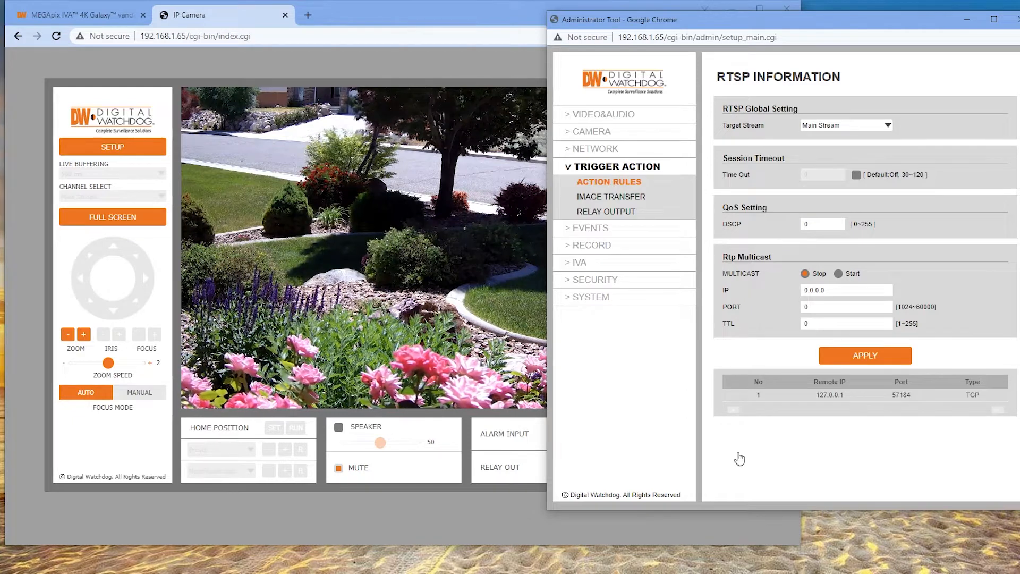
Review Action Rules, Image Transfer and Relay Output pages, then expand the Events menu
left_click(607, 182)
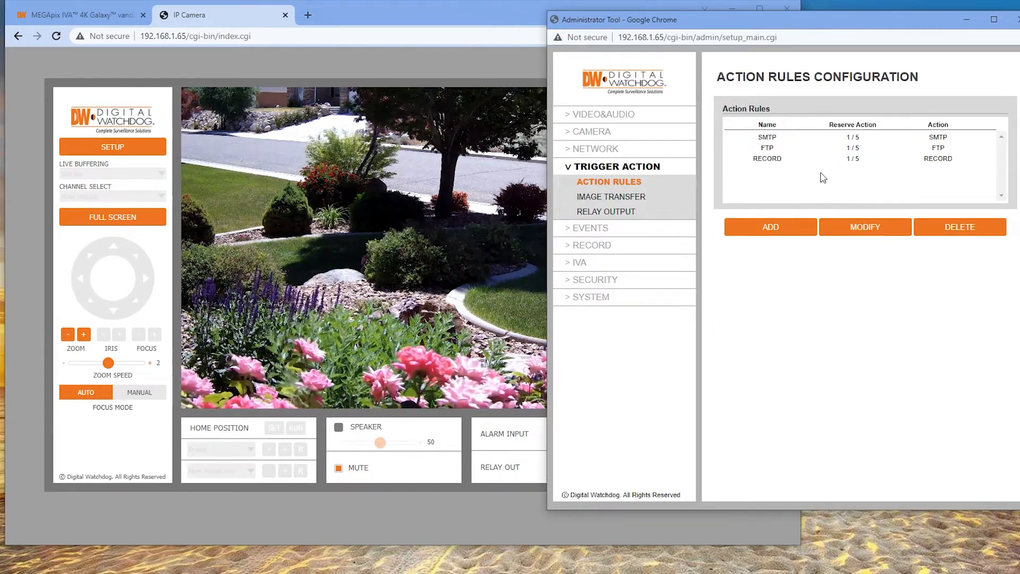
left_click(610, 196)
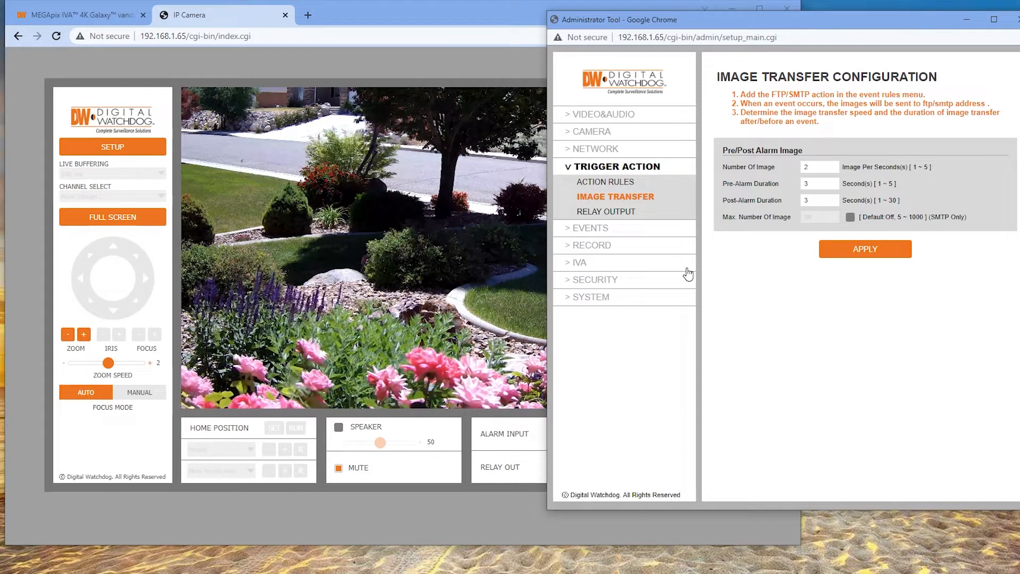
left_click(604, 211)
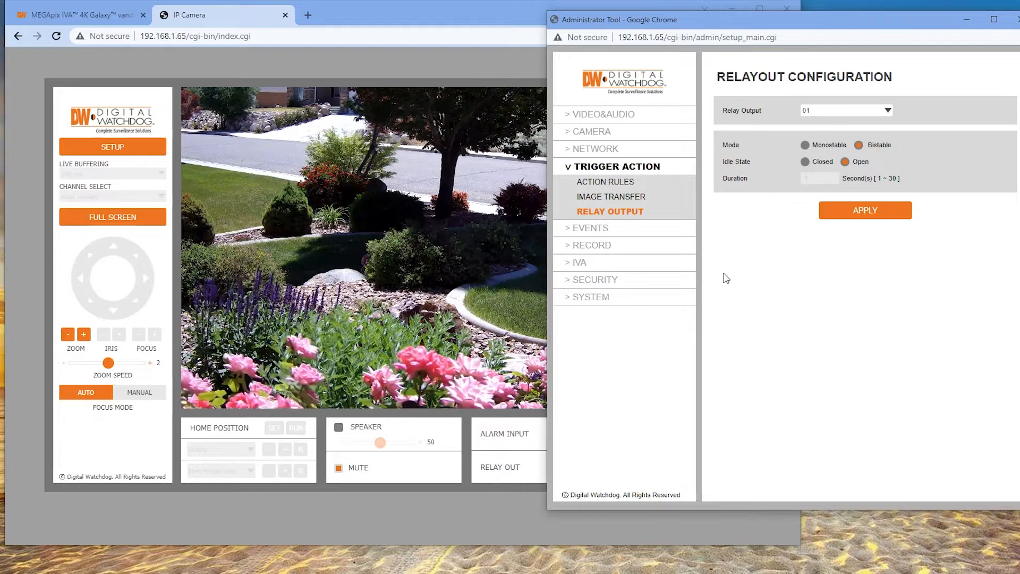
left_click(587, 227)
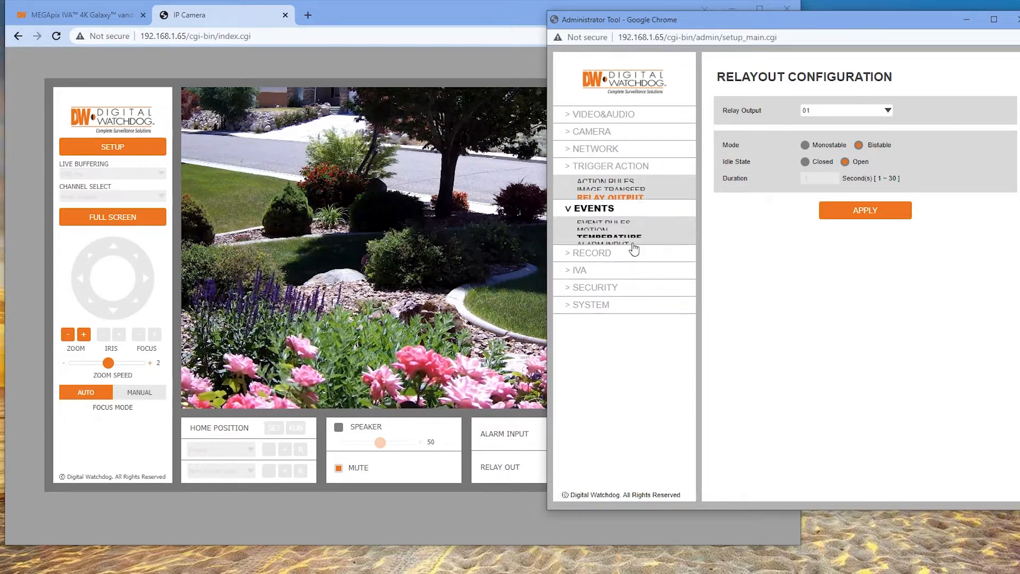
Add a new event rule with event Temperature Critical and action SMTP, unsaved
left_click(606, 198)
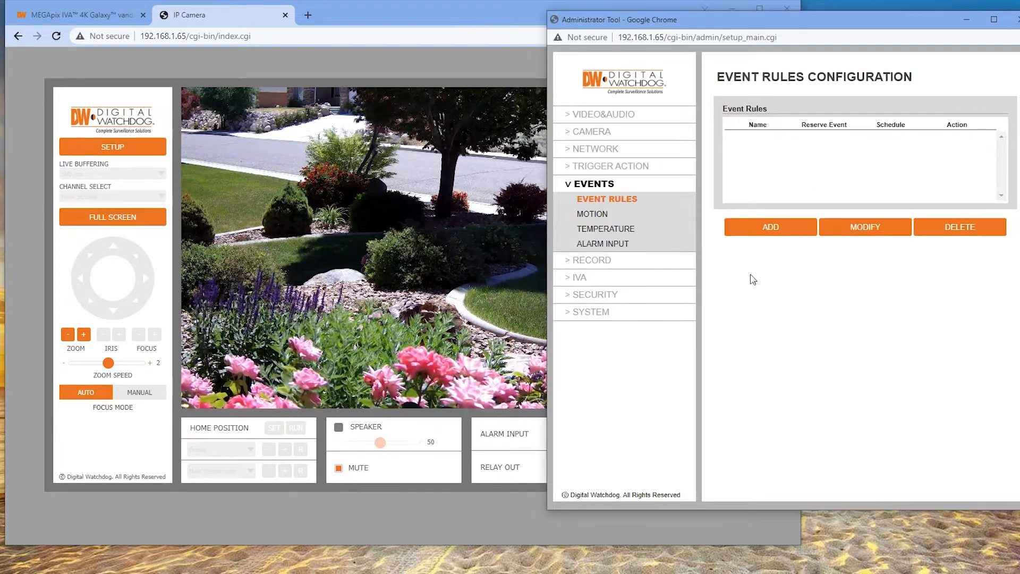
left_click(769, 227)
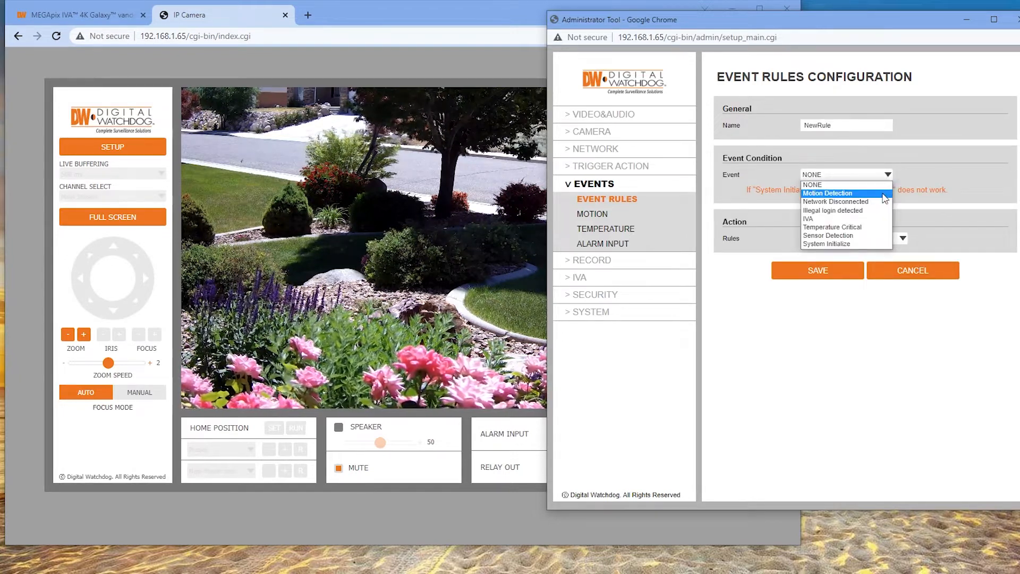
mouse_move(835, 202)
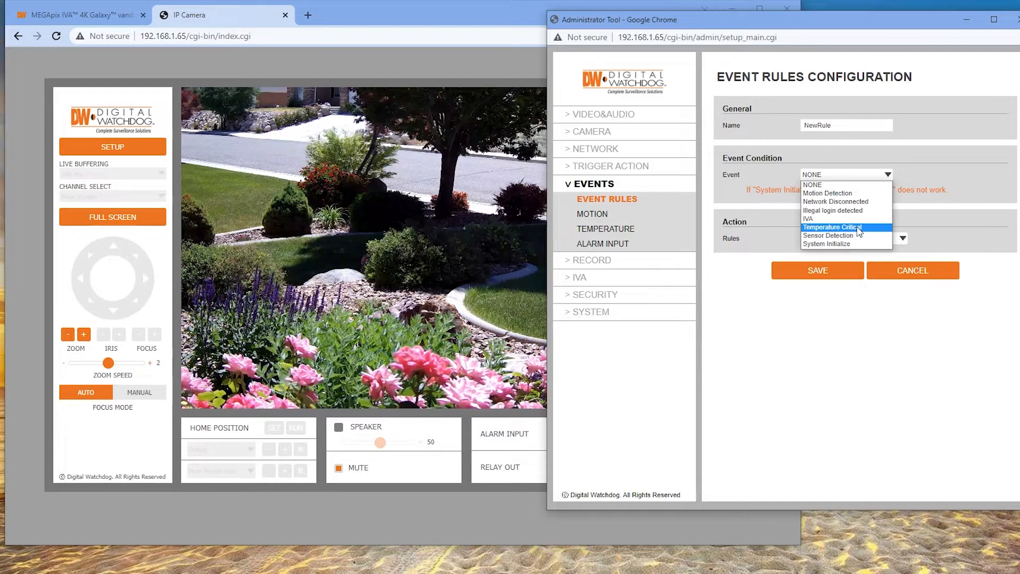
left_click(832, 227)
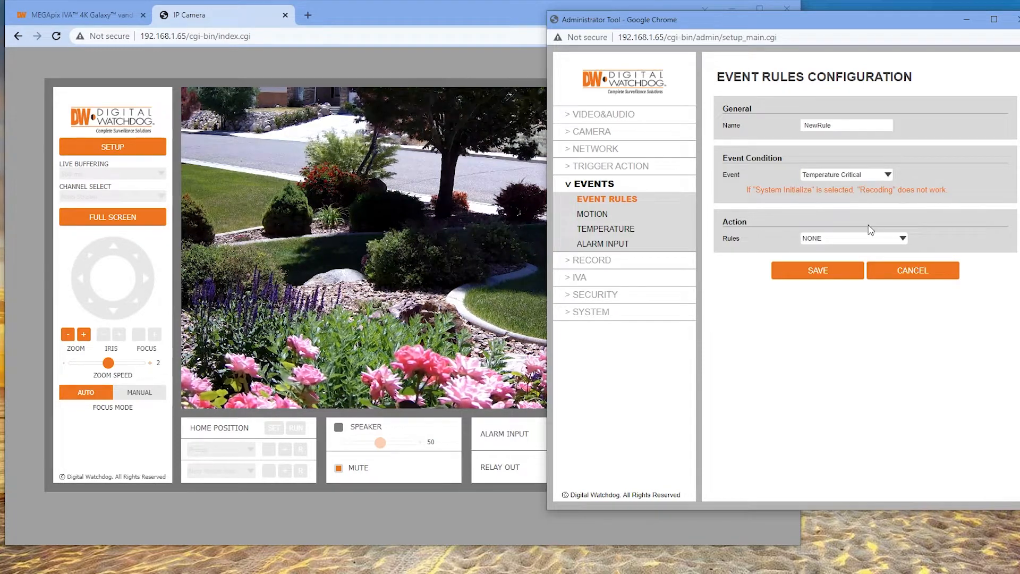
left_click(852, 238)
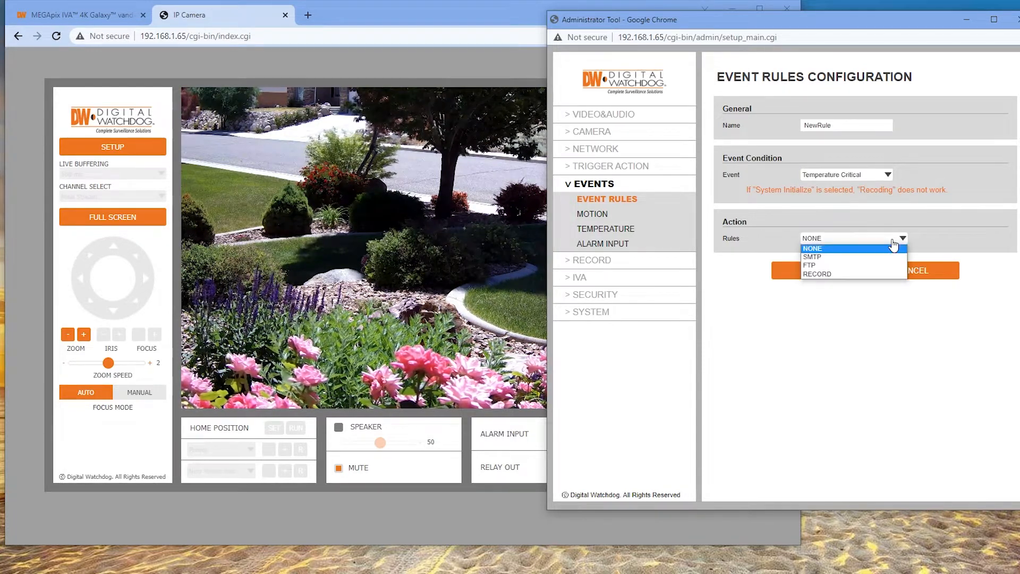
left_click(810, 256)
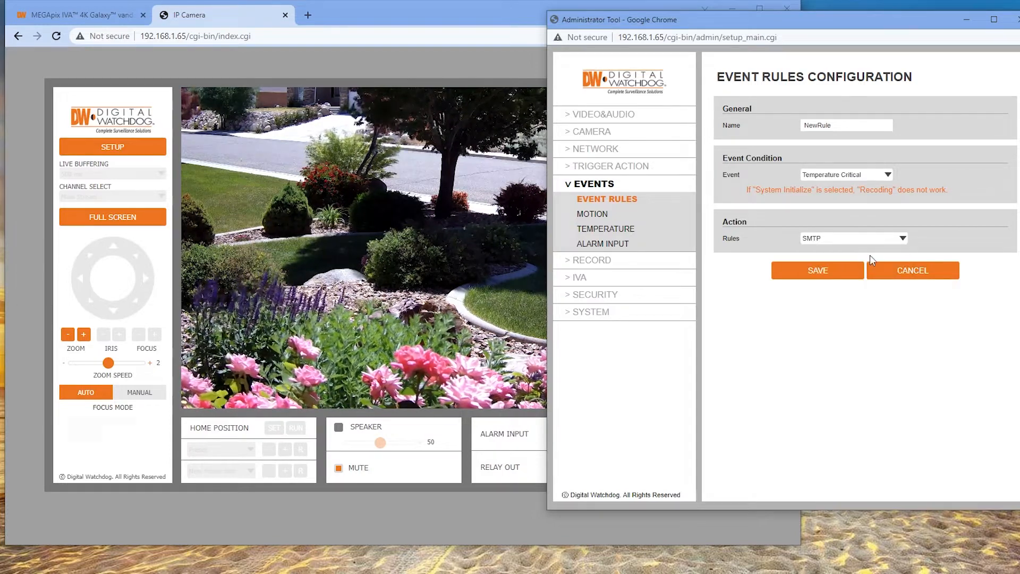
mouse_move(592, 214)
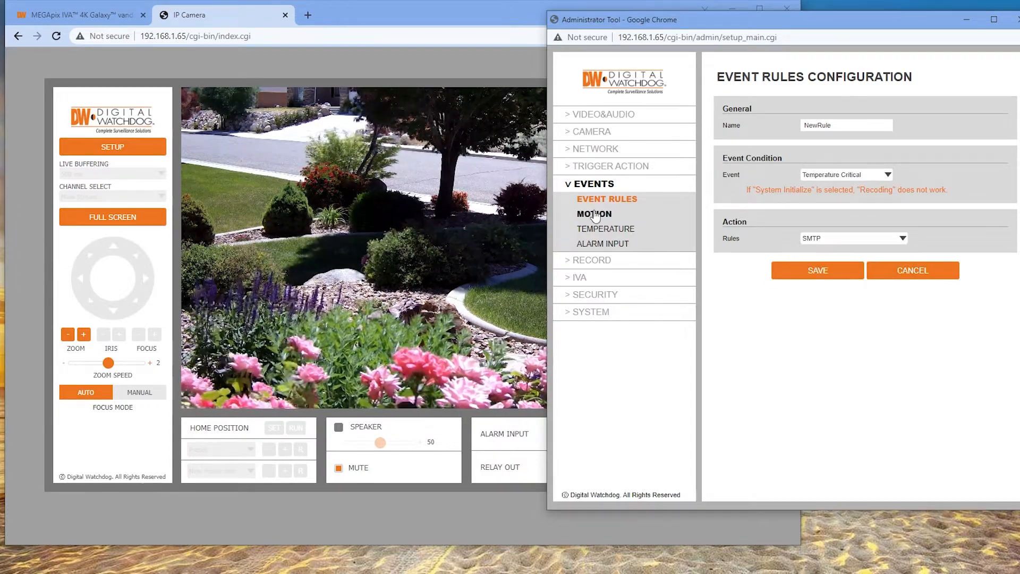
Show the Motion Detection configuration with Motion Area1 enabled at sensitivity 50
left_click(592, 213)
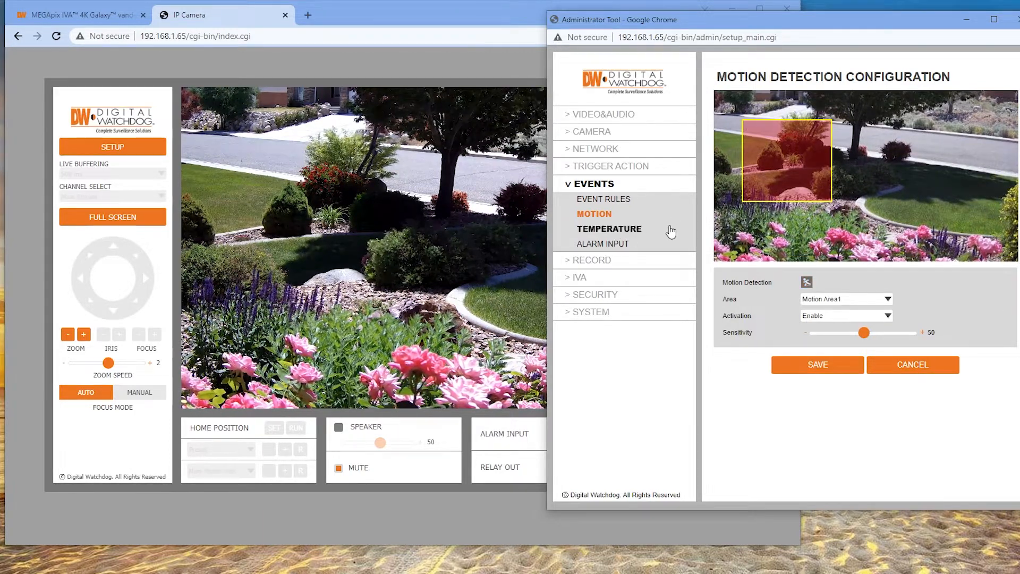
mouse_move(695, 265)
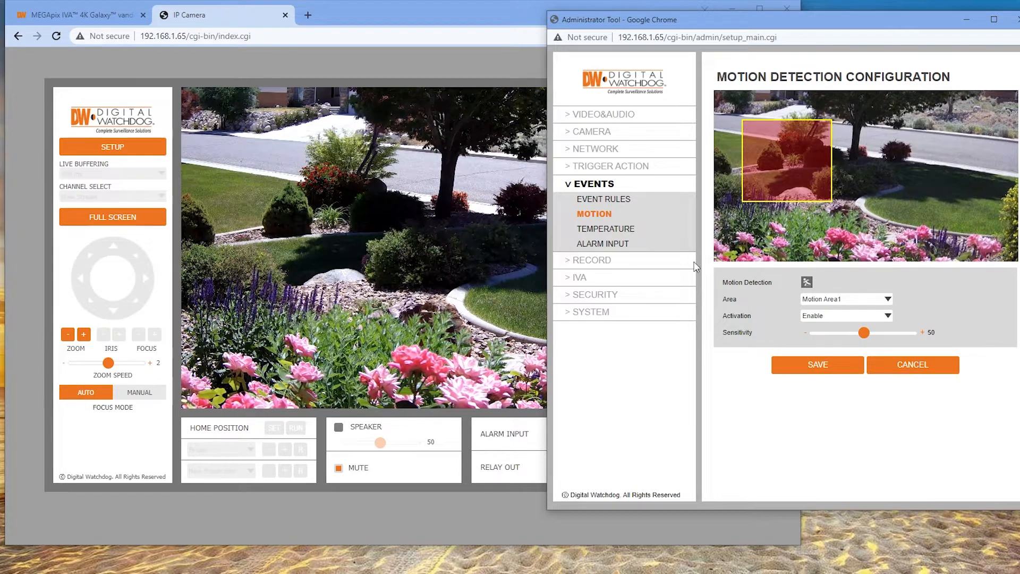
View the Temperature page's 150°F threshold and the Alarm Input configuration set to off
left_click(605, 228)
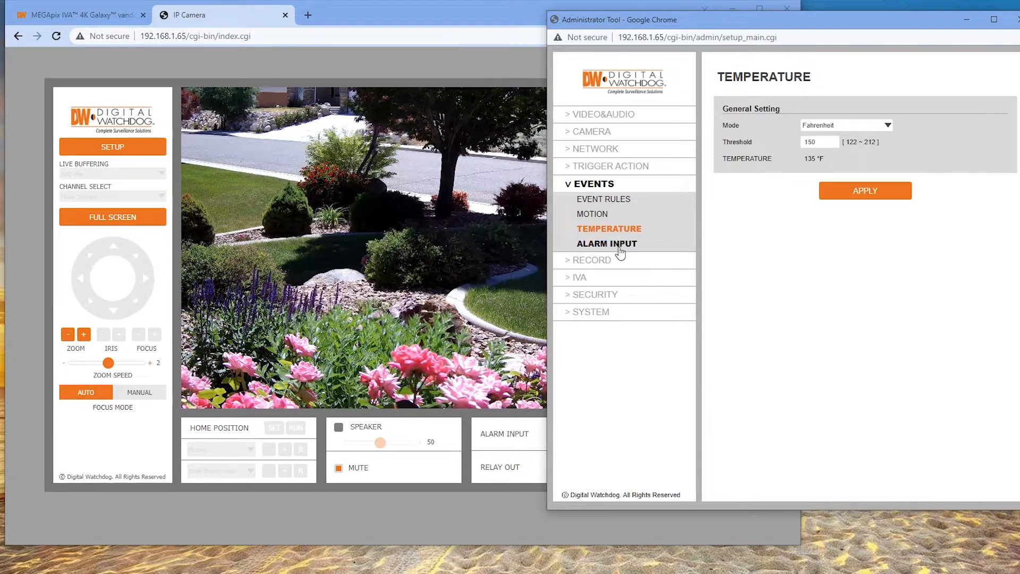
left_click(605, 243)
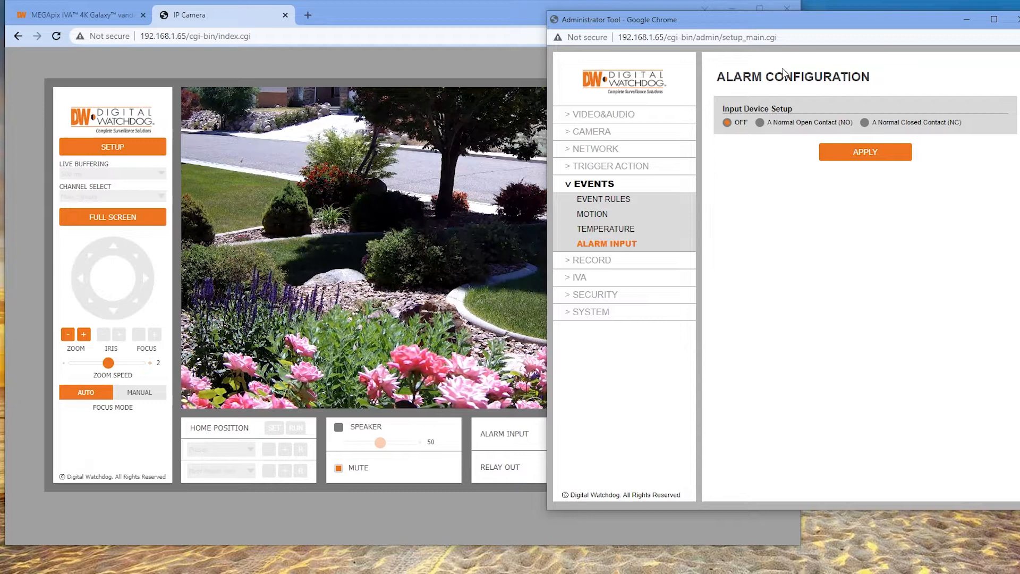
mouse_move(584, 265)
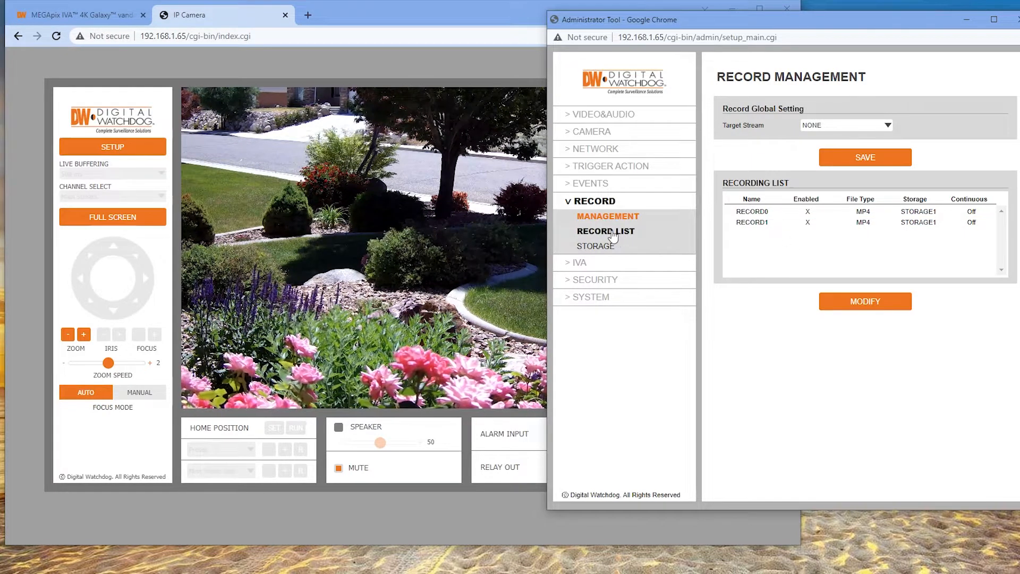
View the Record List and SD card Storage pages, then expand the IVA menu
left_click(604, 231)
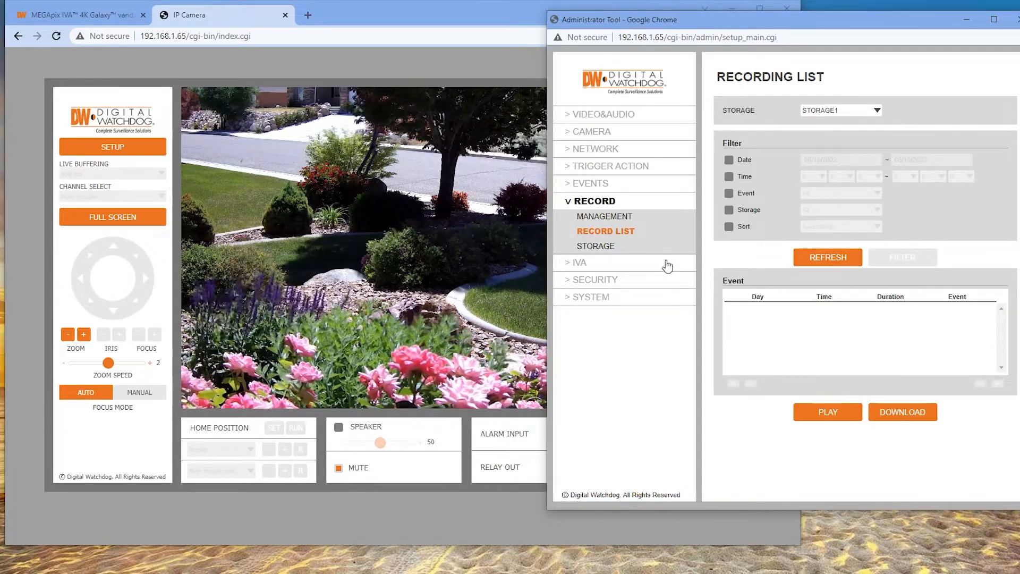
left_click(596, 246)
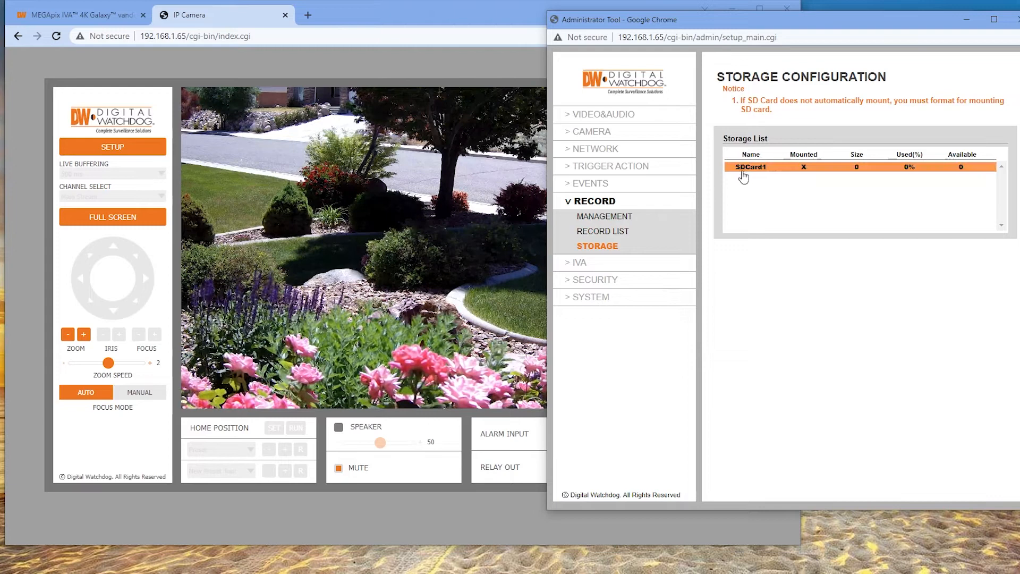
mouse_move(964, 174)
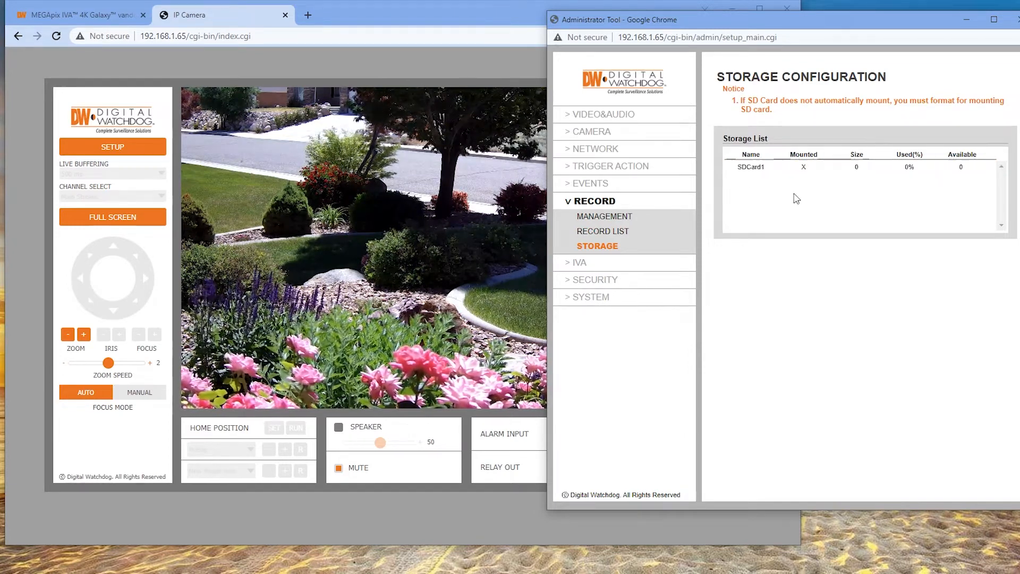
mouse_move(582, 266)
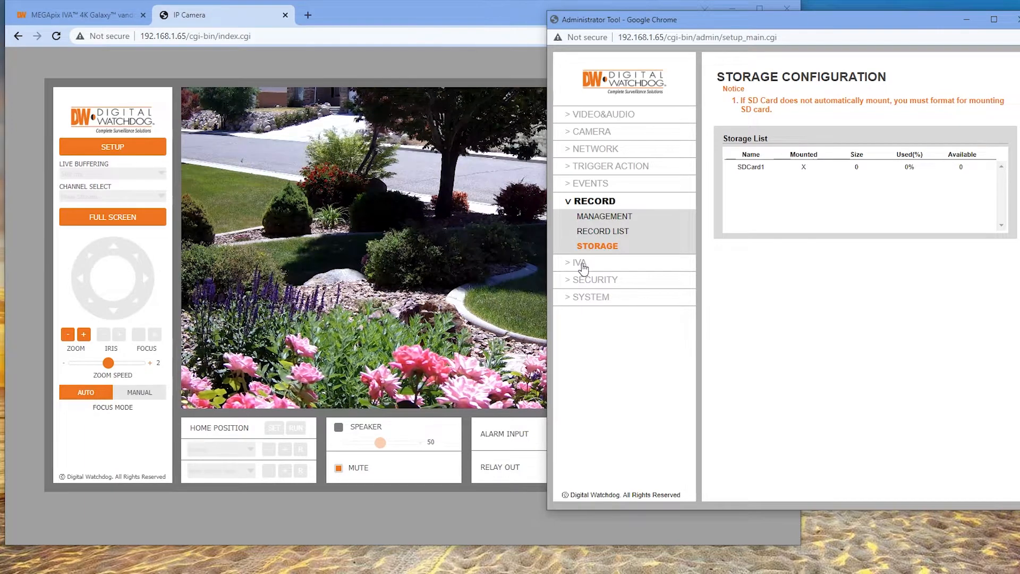
left_click(580, 262)
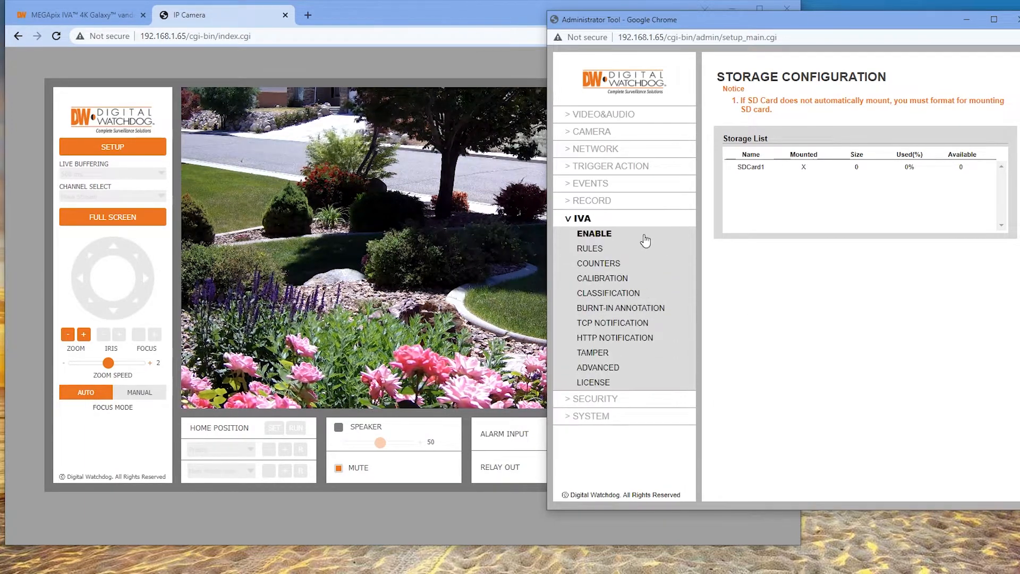
View the IVA enable page, list the addable rule types on Rules, then go to Counters
left_click(593, 232)
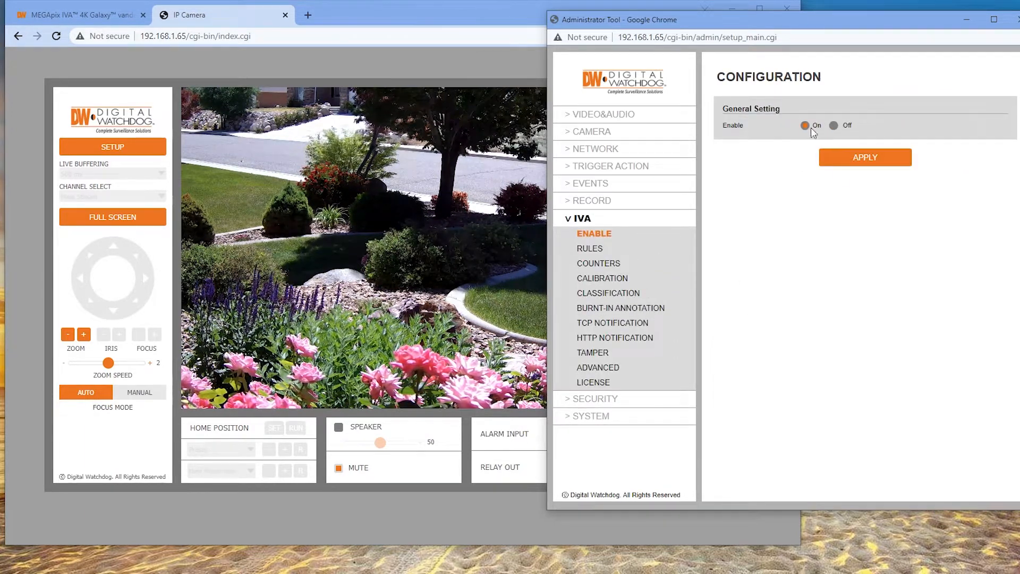
left_click(589, 247)
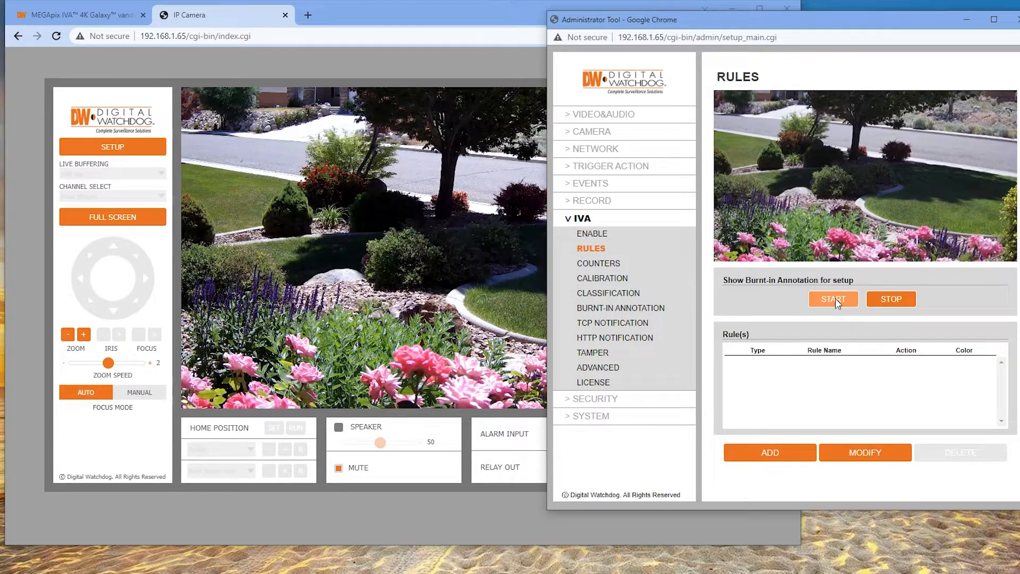
left_click(769, 453)
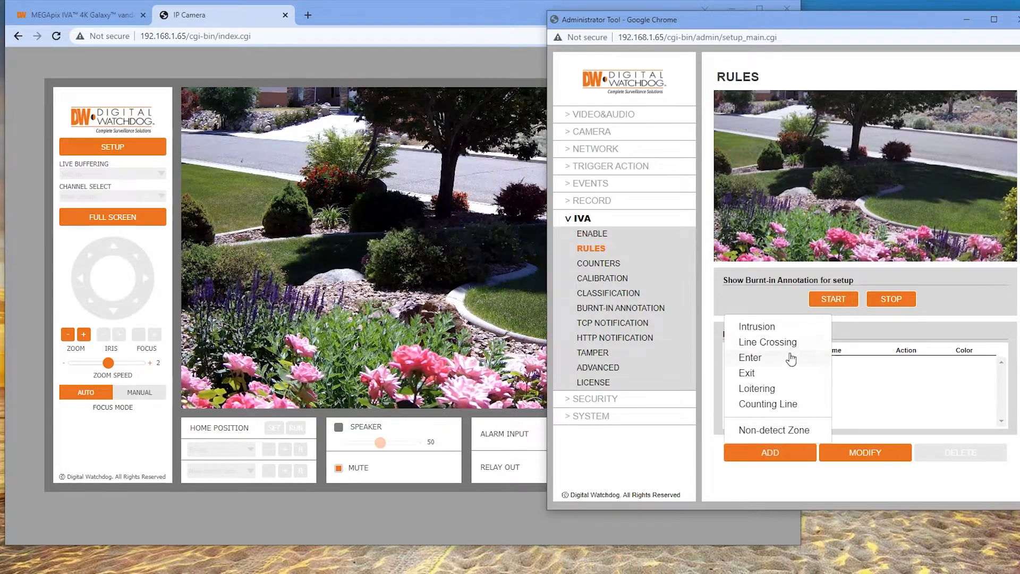
mouse_move(767, 403)
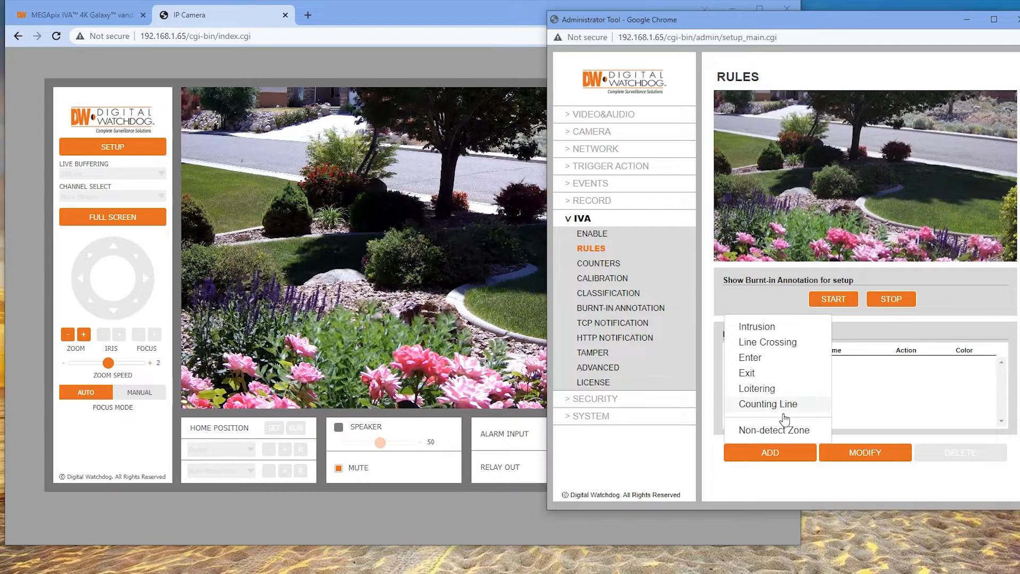
mouse_move(848, 492)
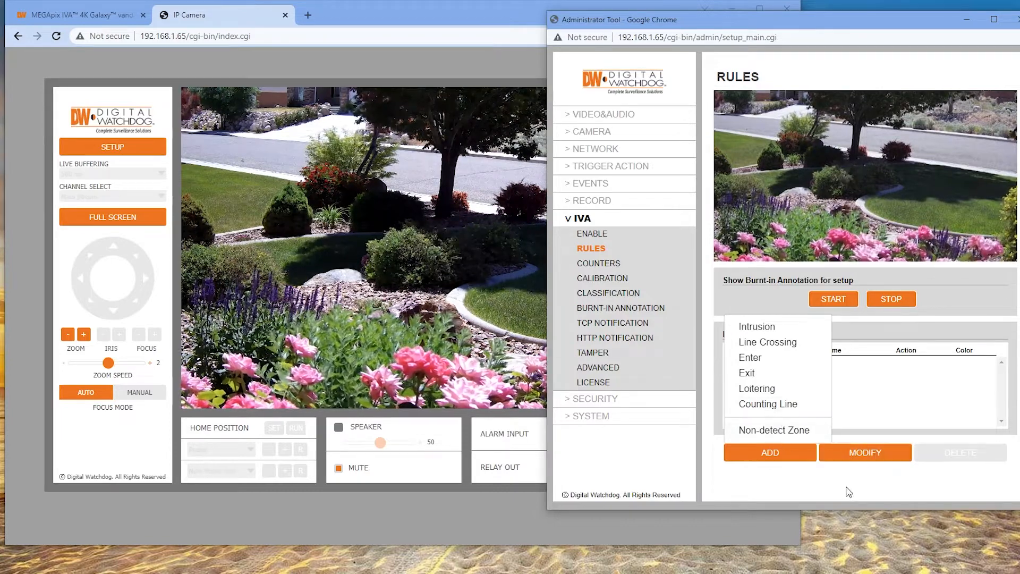
left_click(598, 263)
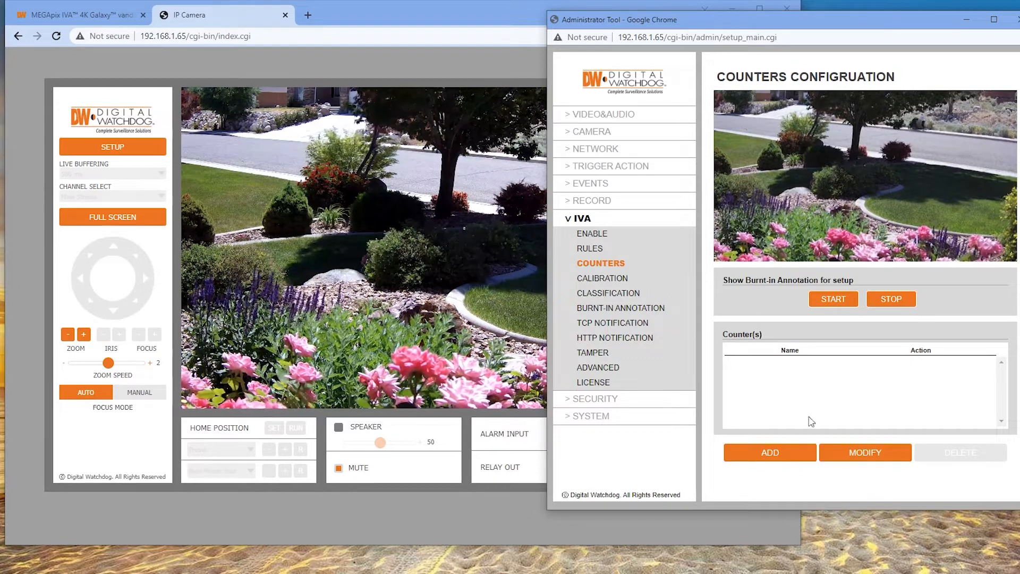
Add a counter to view Counter Property, cancel it, then go to Calibration
left_click(768, 453)
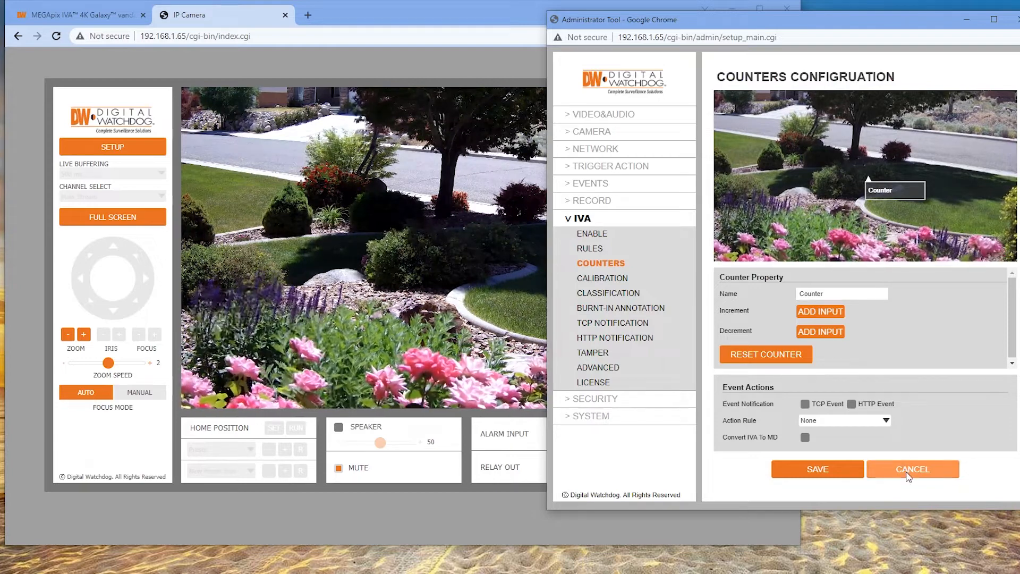
left_click(912, 469)
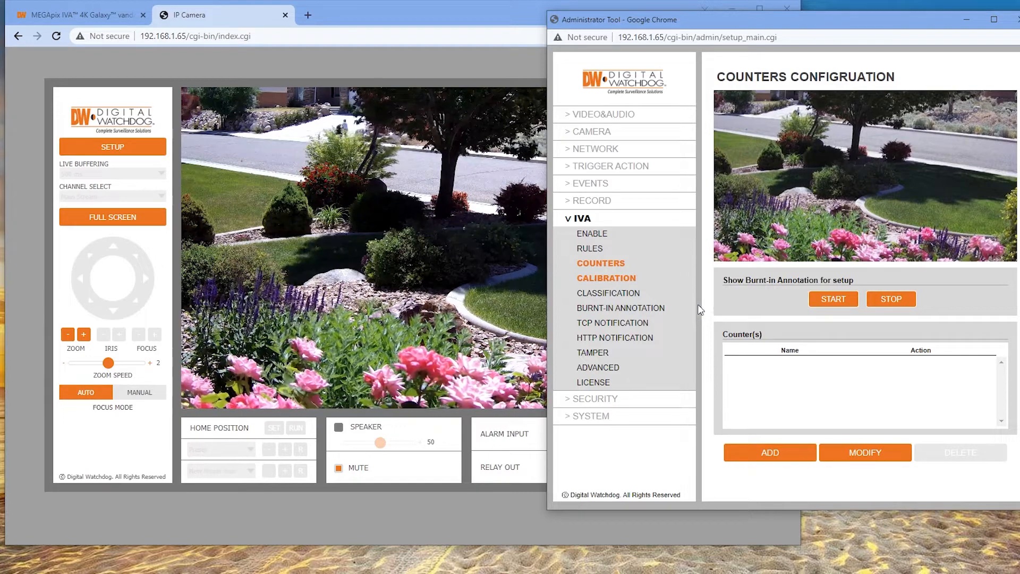
left_click(606, 277)
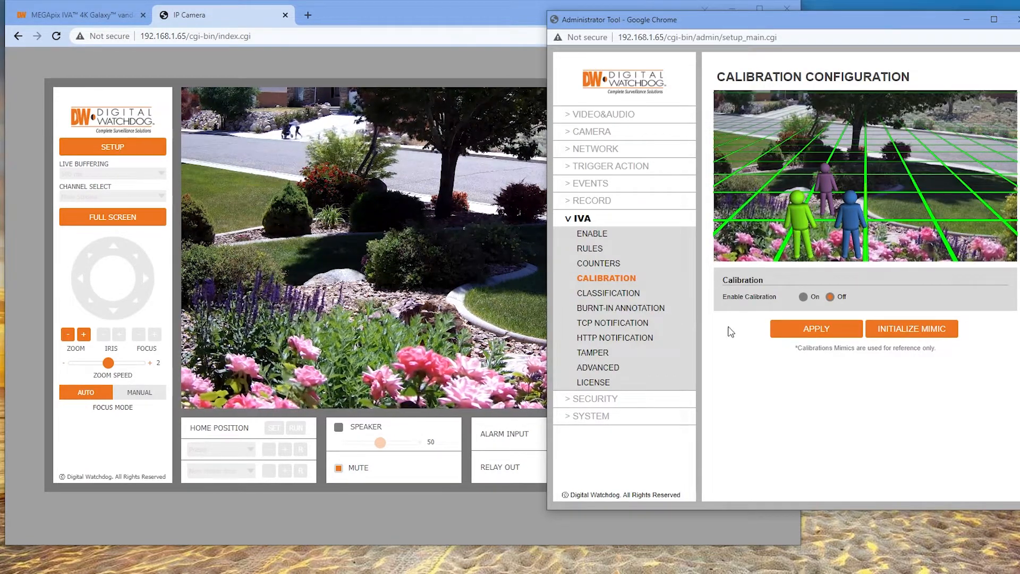
View Classification, Burnt-in Annotation, TCP and HTTP Notification, ending on Tamper
left_click(612, 293)
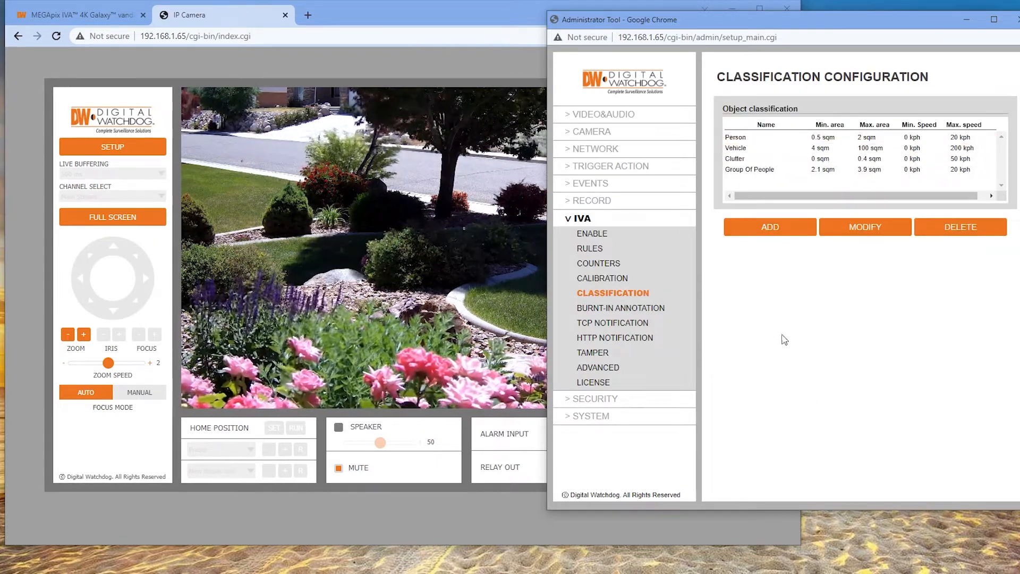
left_click(620, 308)
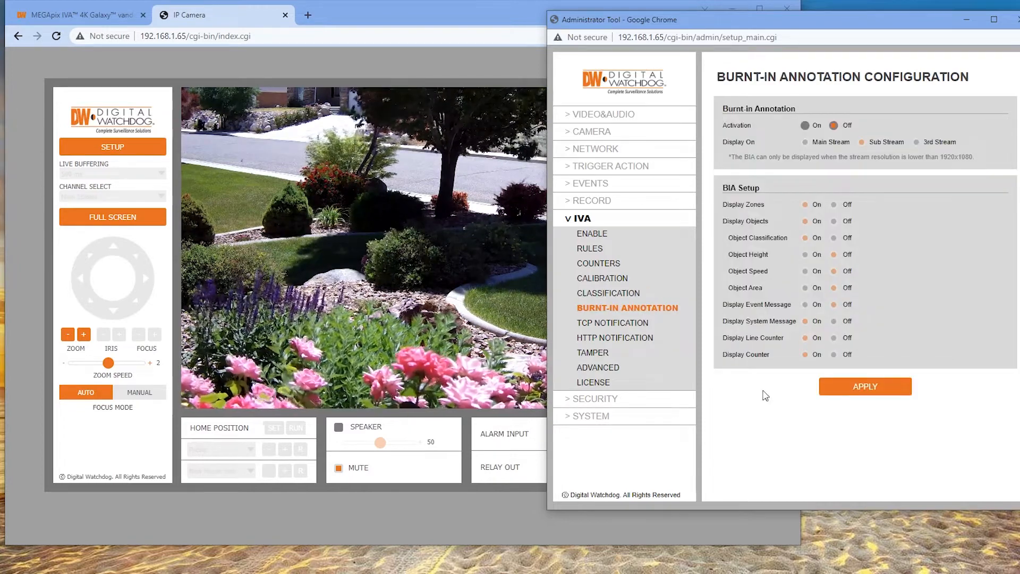
mouse_move(673, 344)
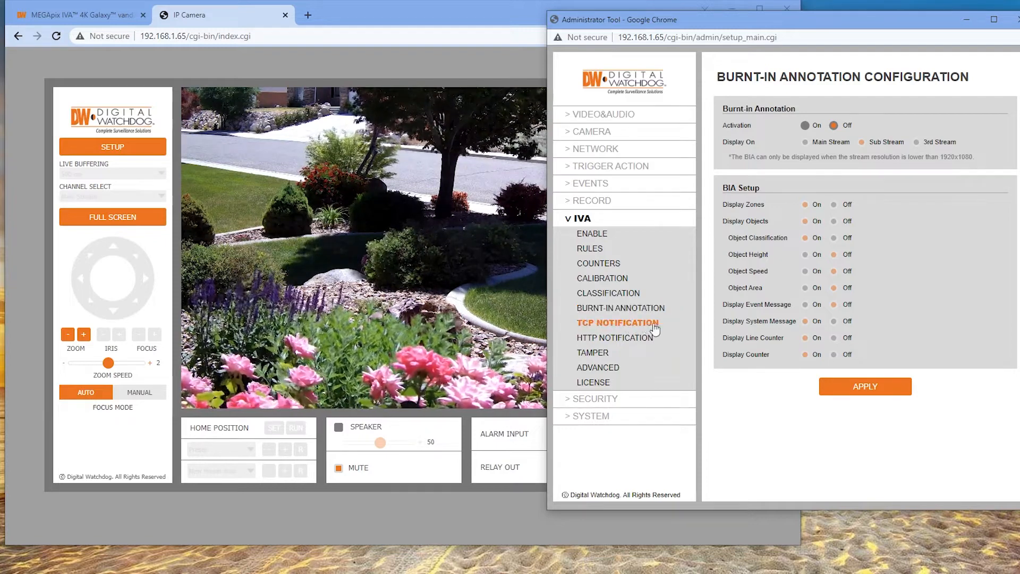
left_click(617, 323)
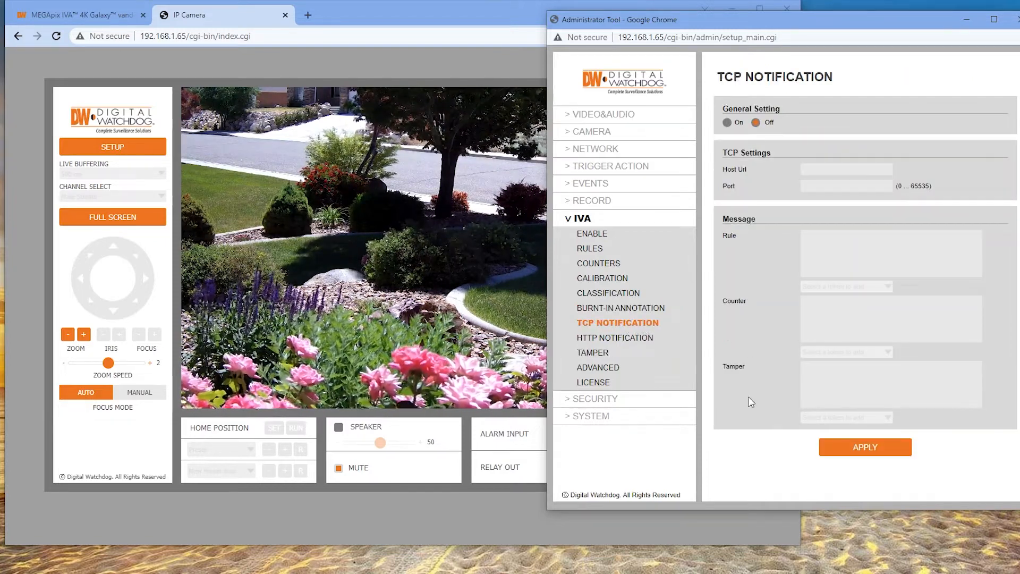
left_click(614, 338)
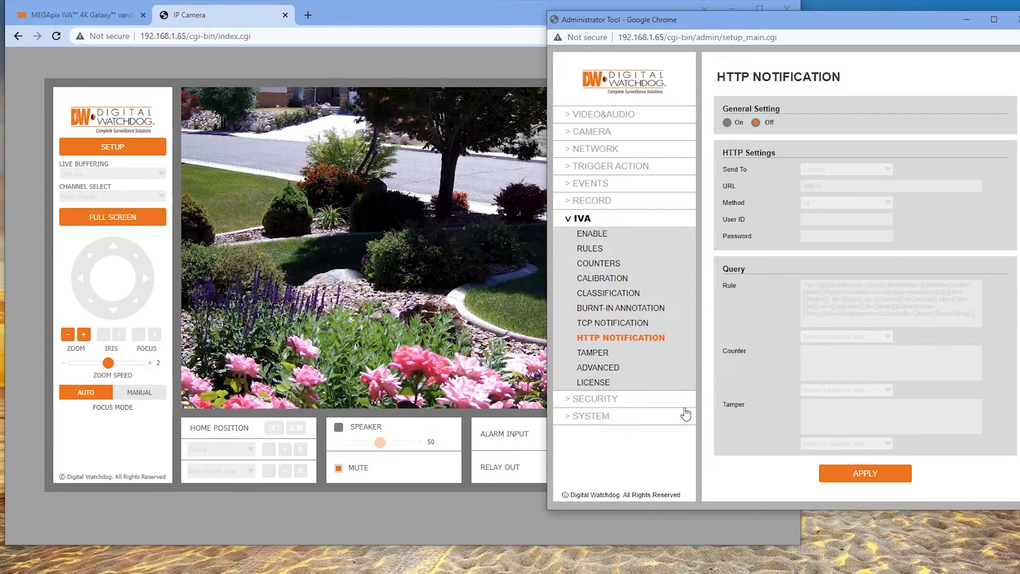
left_click(593, 353)
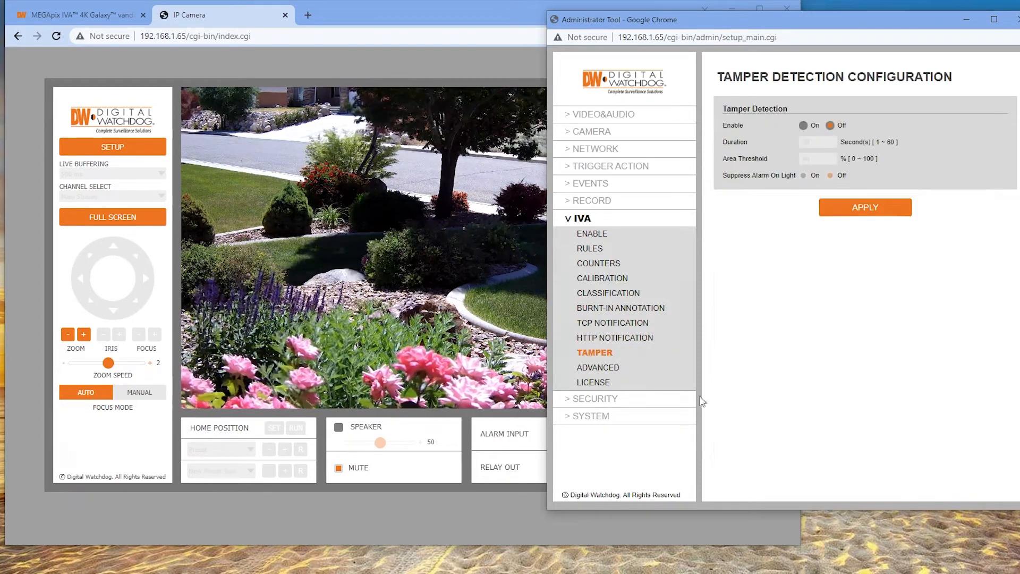
View IVA Advanced tracker settings and the Basic 1ch License, then expand Security
left_click(598, 366)
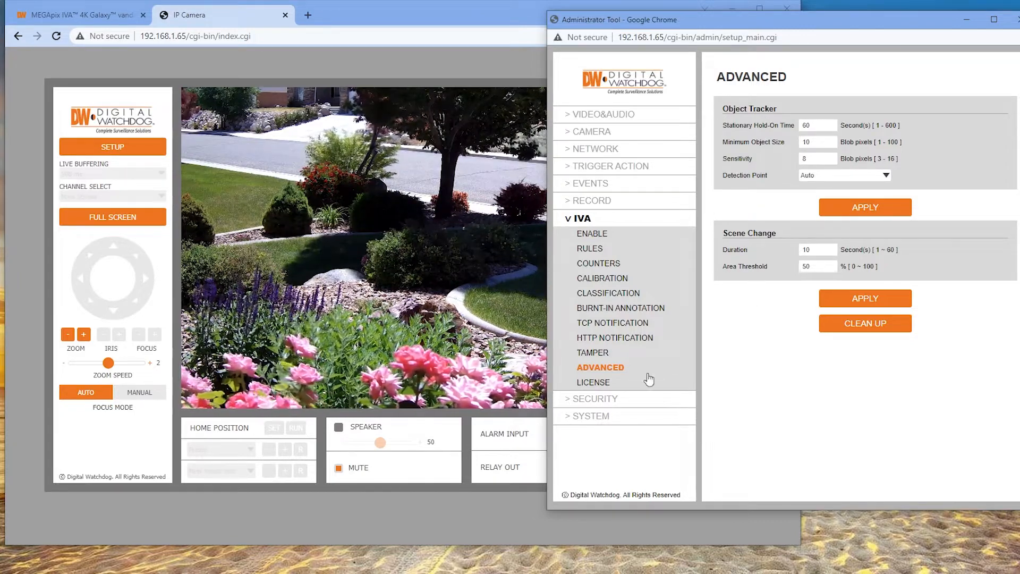
left_click(593, 382)
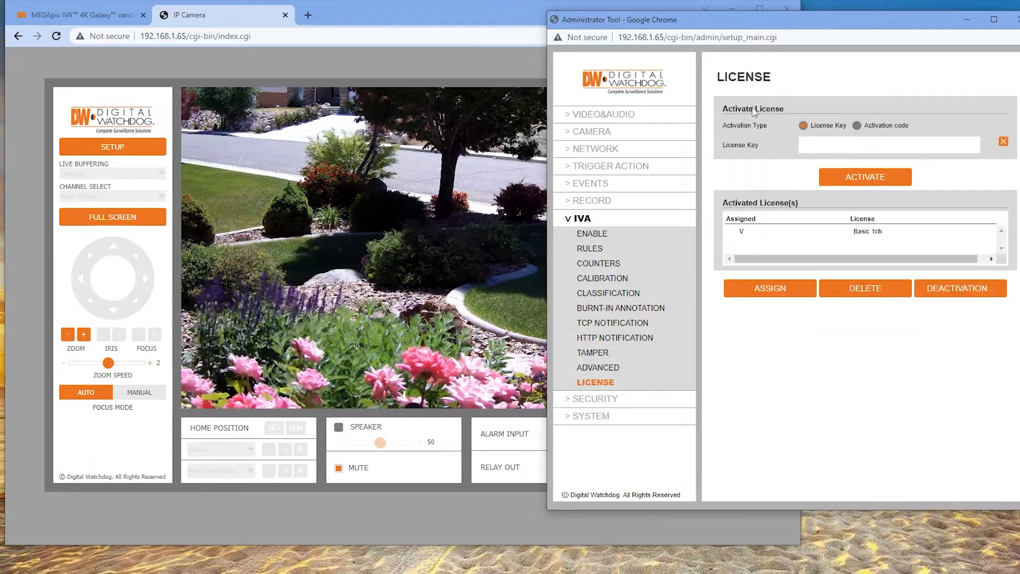
left_click(594, 399)
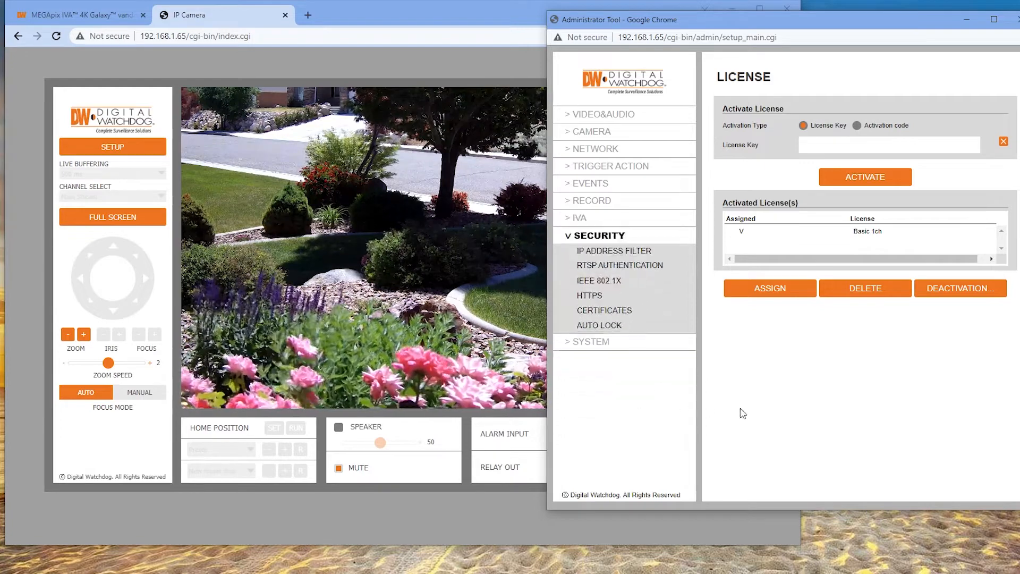
View the IP Address Filter, RTSP Authentication, IEEE 802.1X and HTTPS pages
left_click(612, 250)
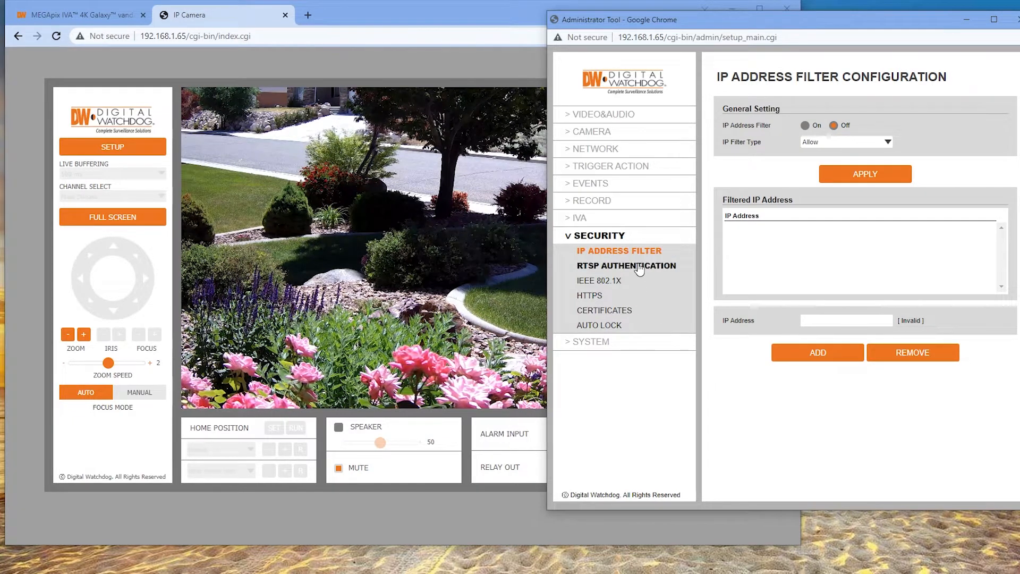
left_click(626, 266)
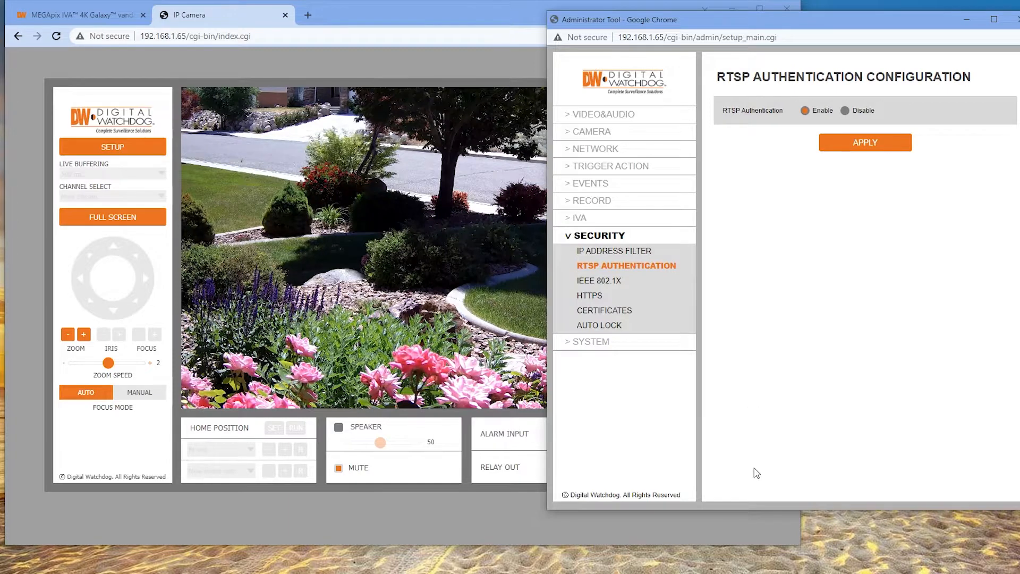
mouse_move(583, 284)
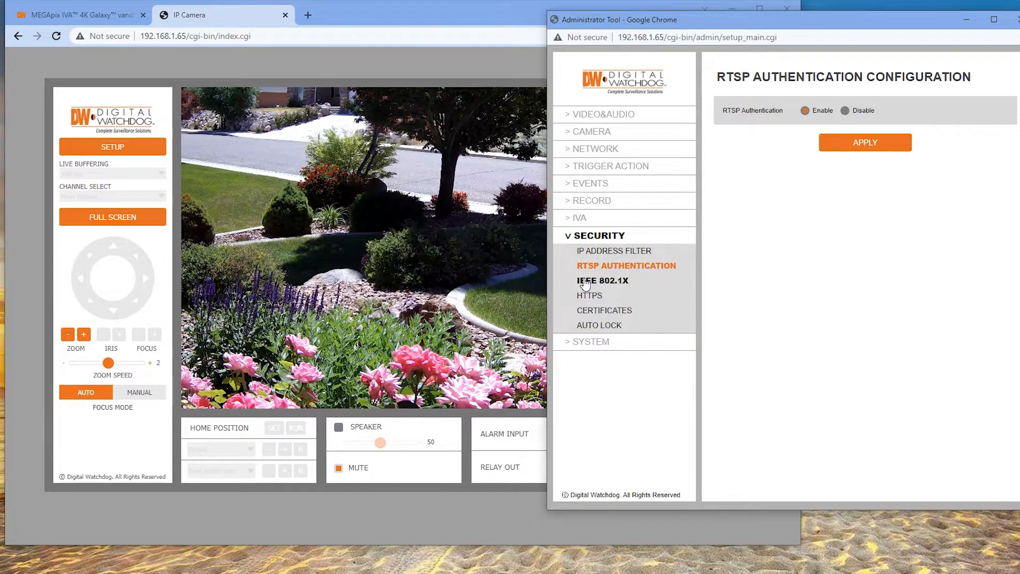
left_click(601, 280)
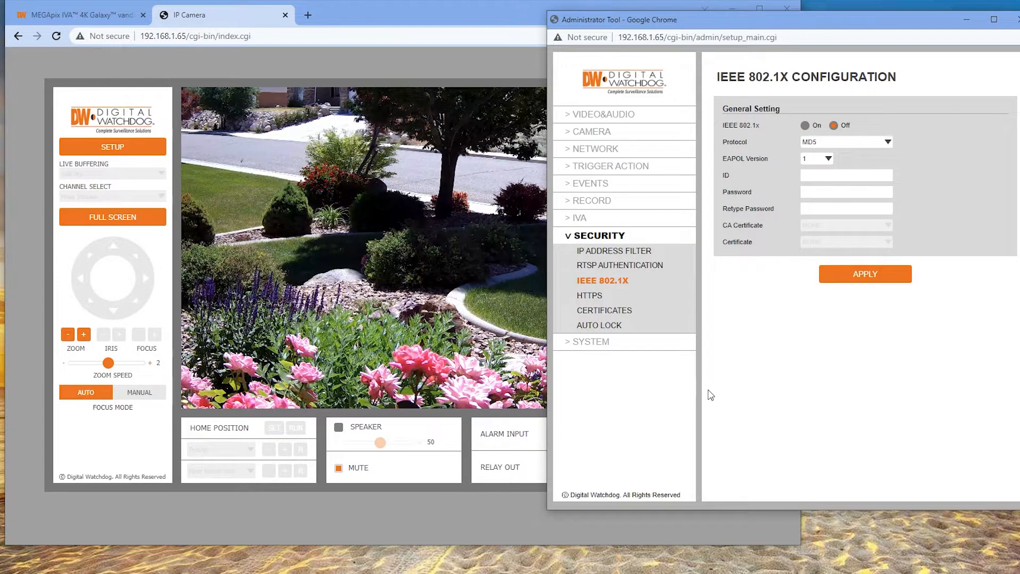
left_click(590, 295)
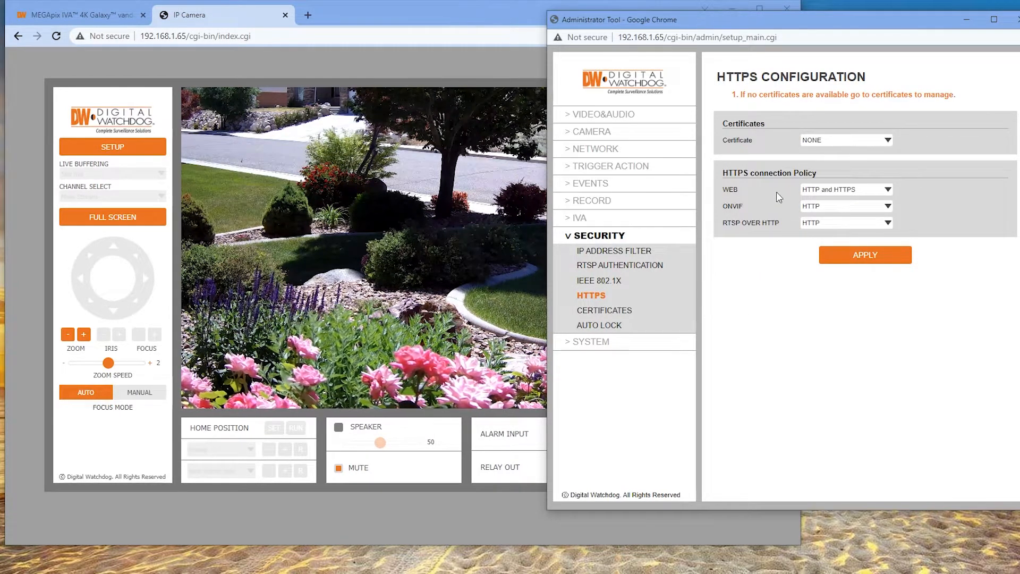
View Certificates and Auto Lock, then expand the System menu
left_click(603, 310)
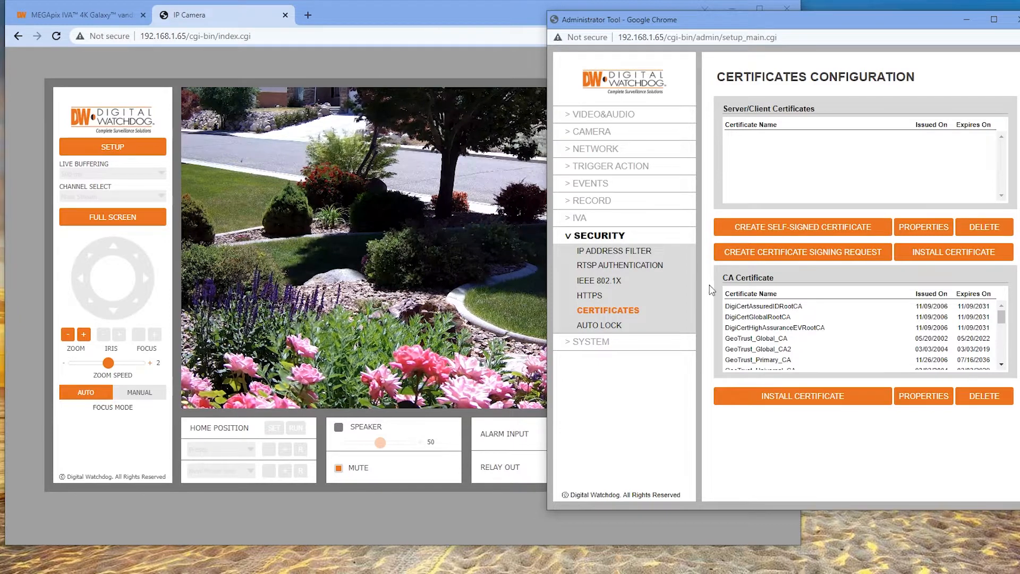
left_click(598, 325)
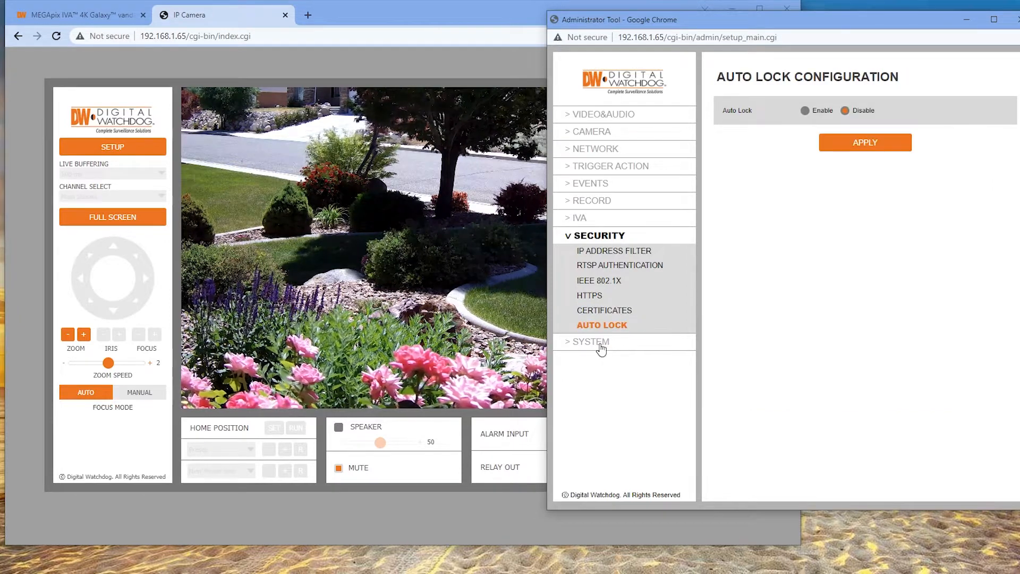
left_click(589, 341)
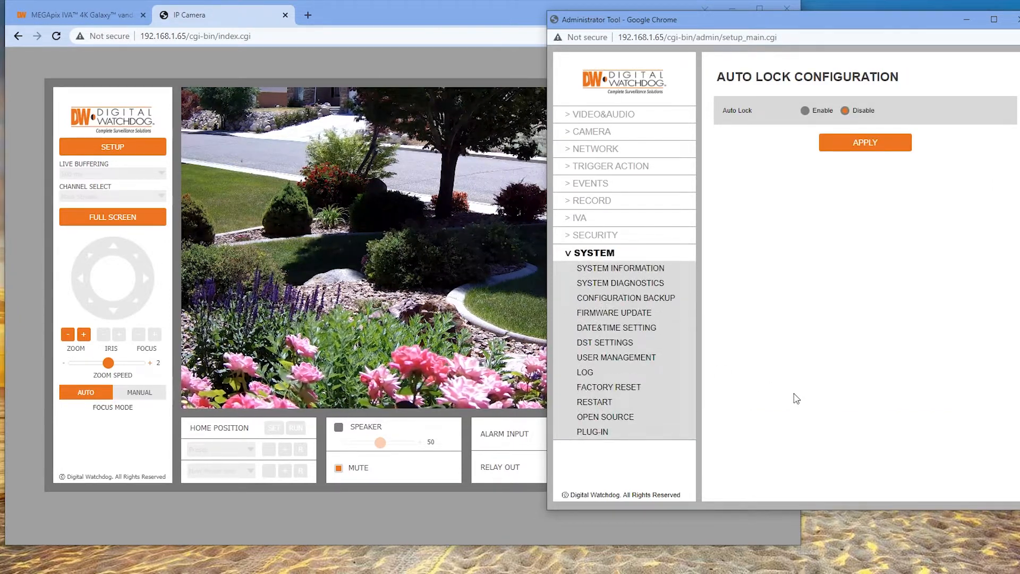